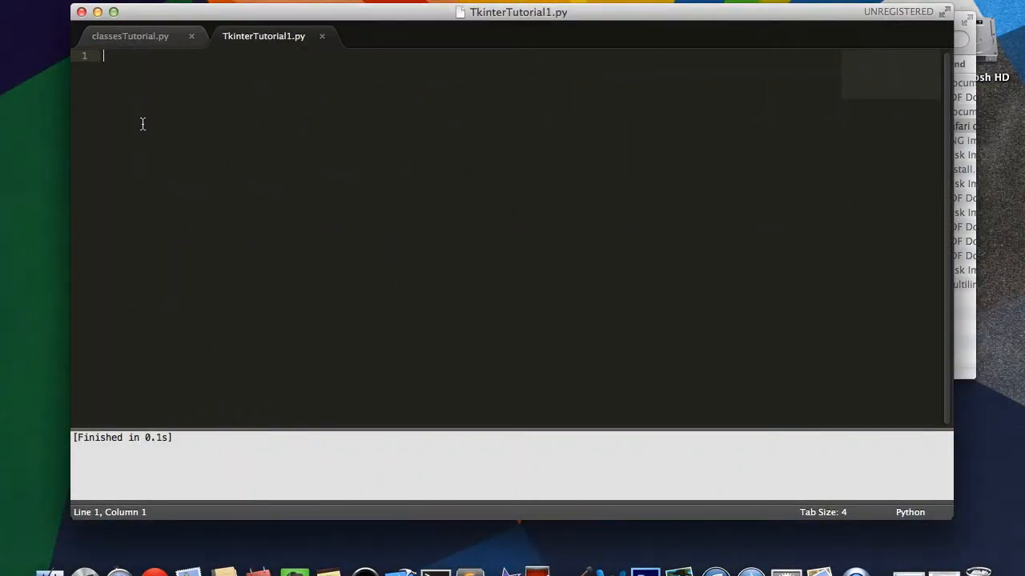
mouse_move(157, 117)
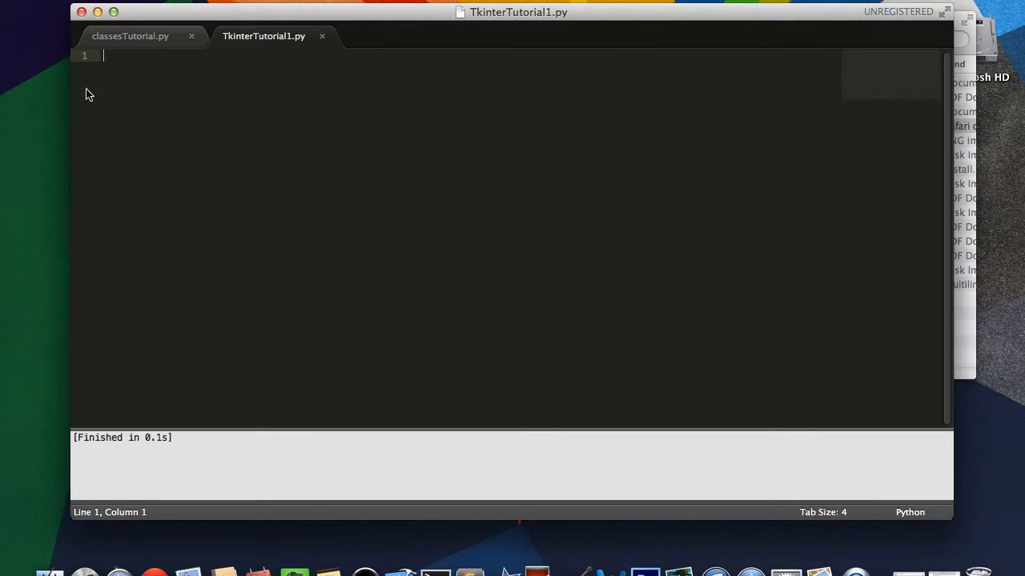
mouse_move(214, 110)
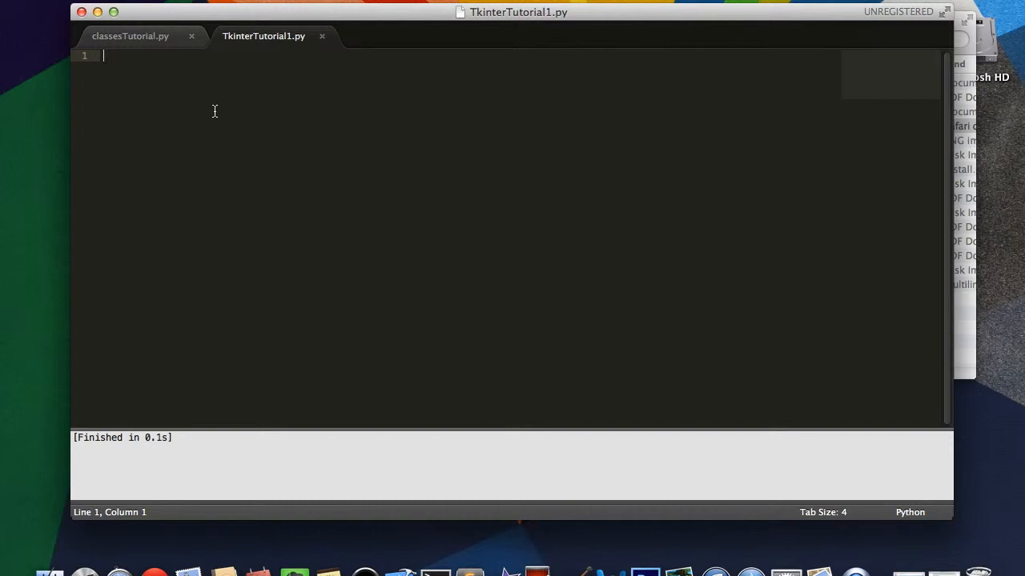
mouse_move(298, 56)
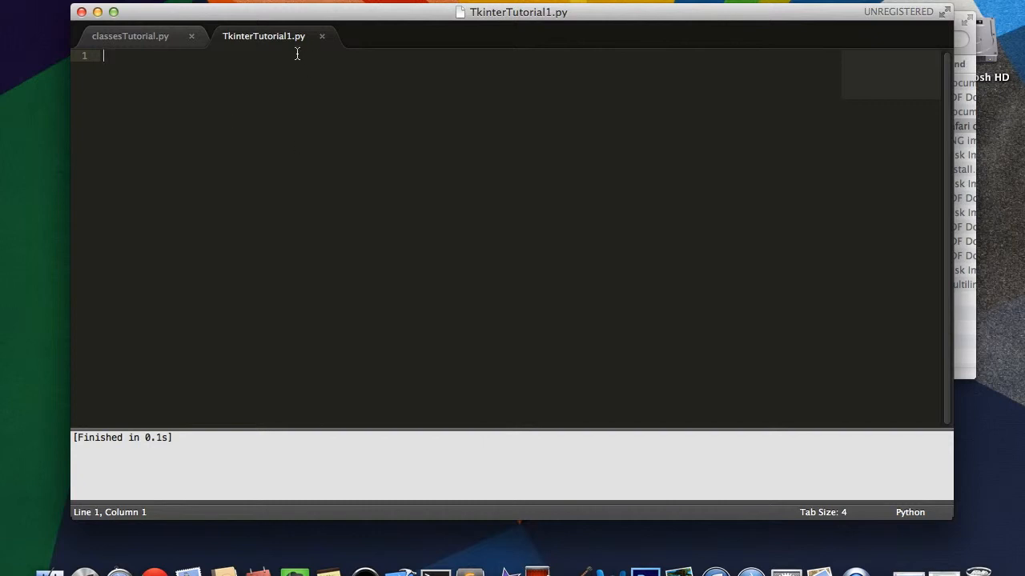
mouse_move(292, 29)
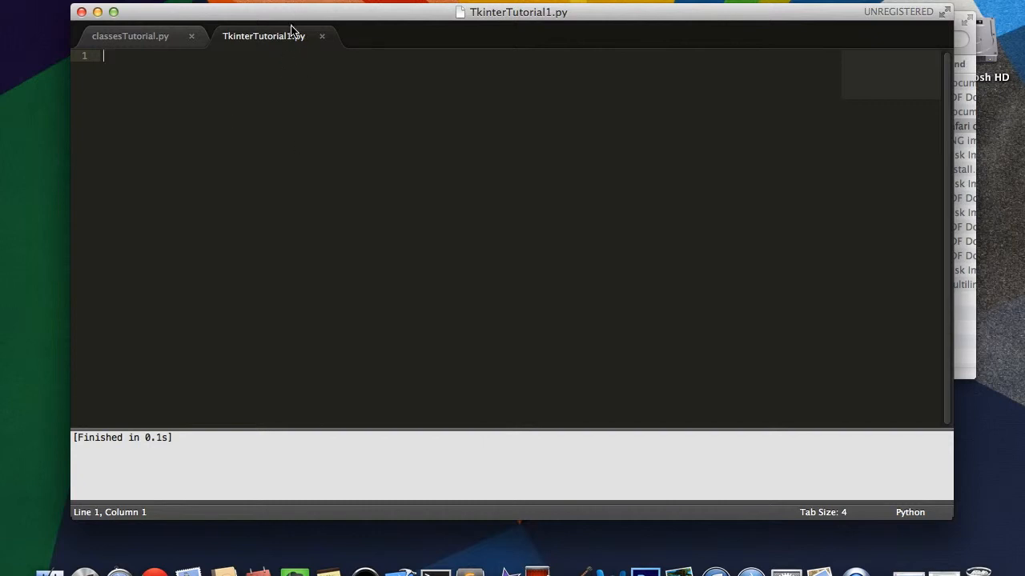
mouse_move(315, 144)
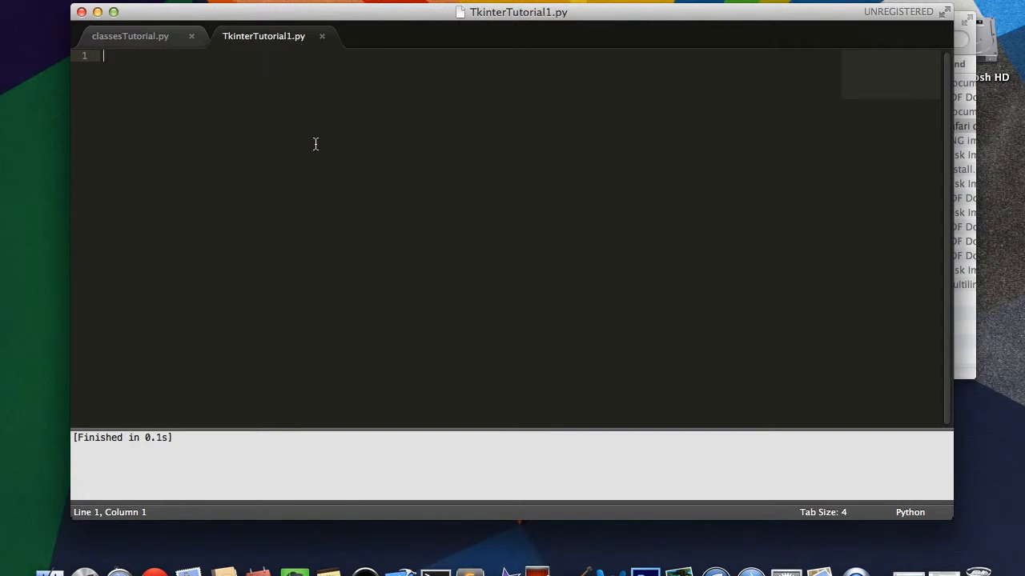
mouse_move(317, 170)
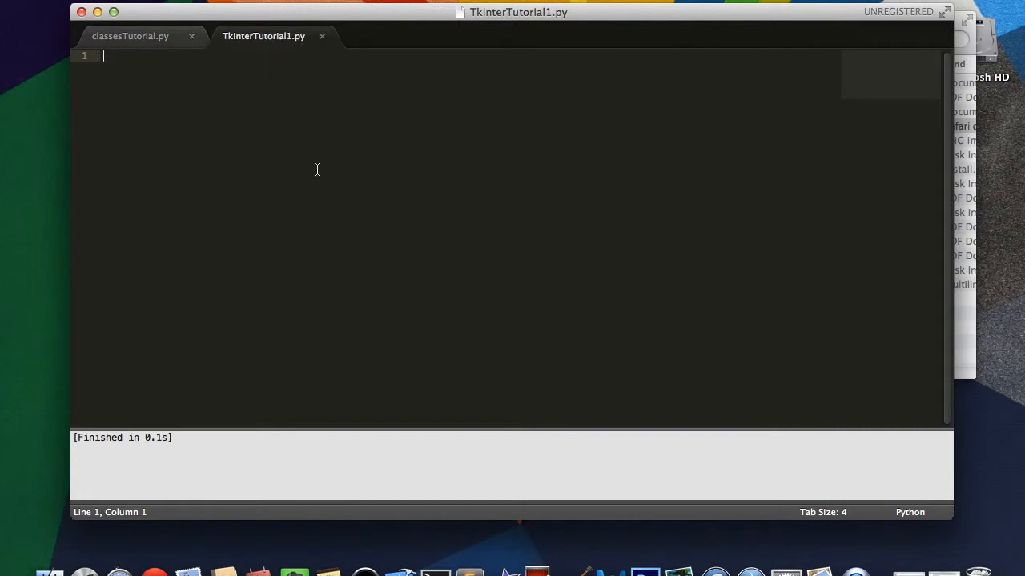
mouse_move(423, 201)
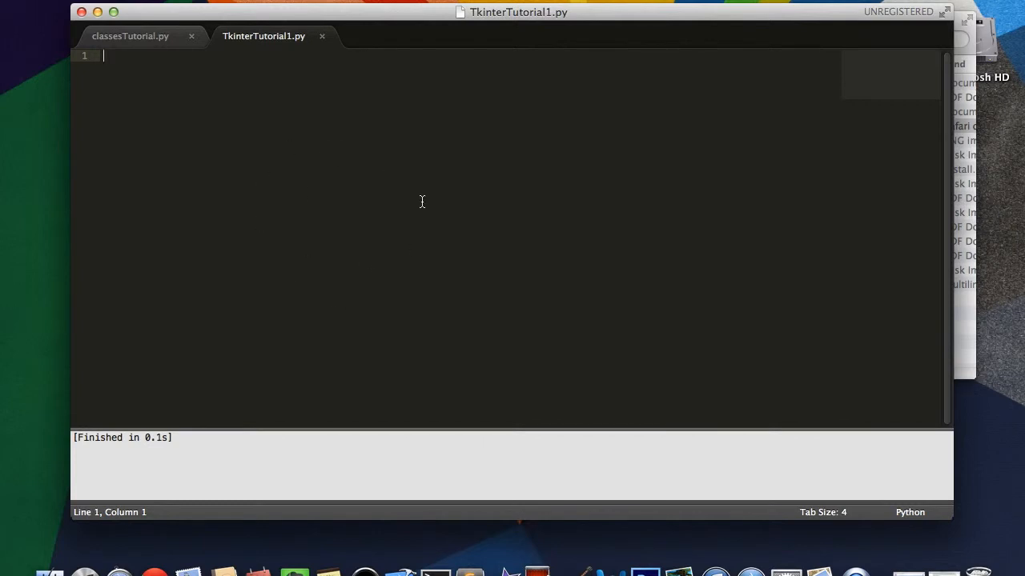
mouse_move(483, 205)
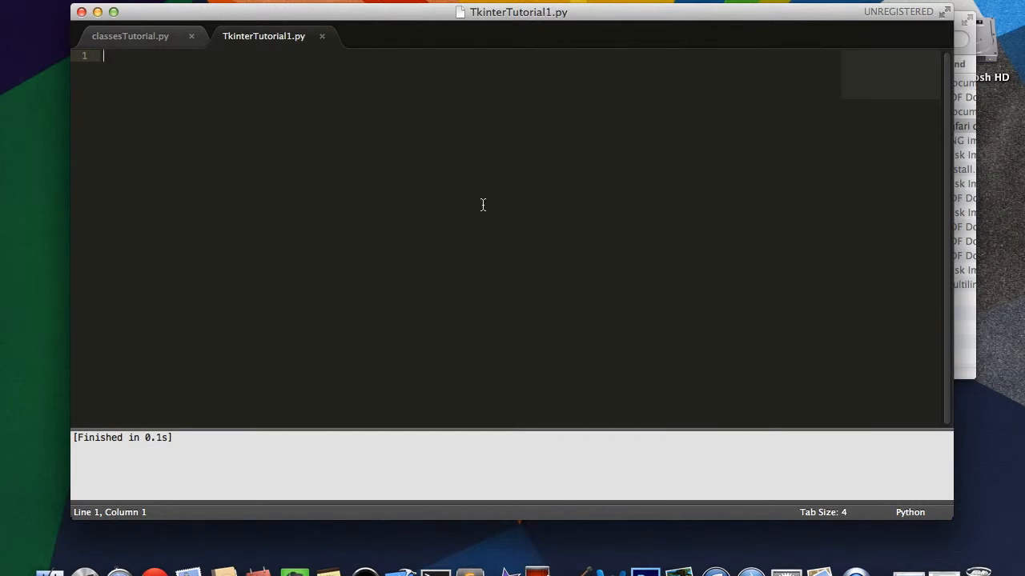
mouse_move(249, 72)
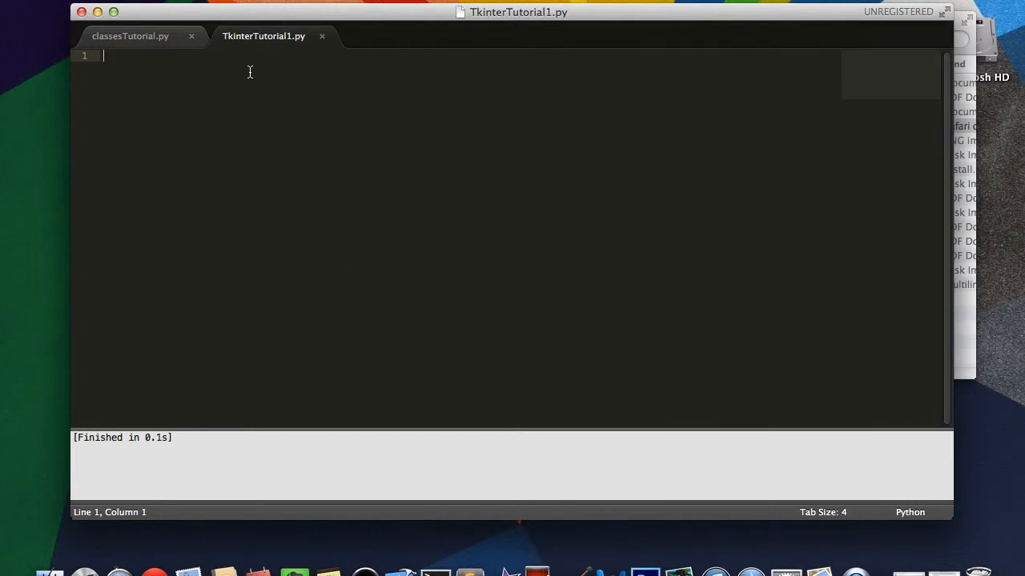
mouse_move(435, 70)
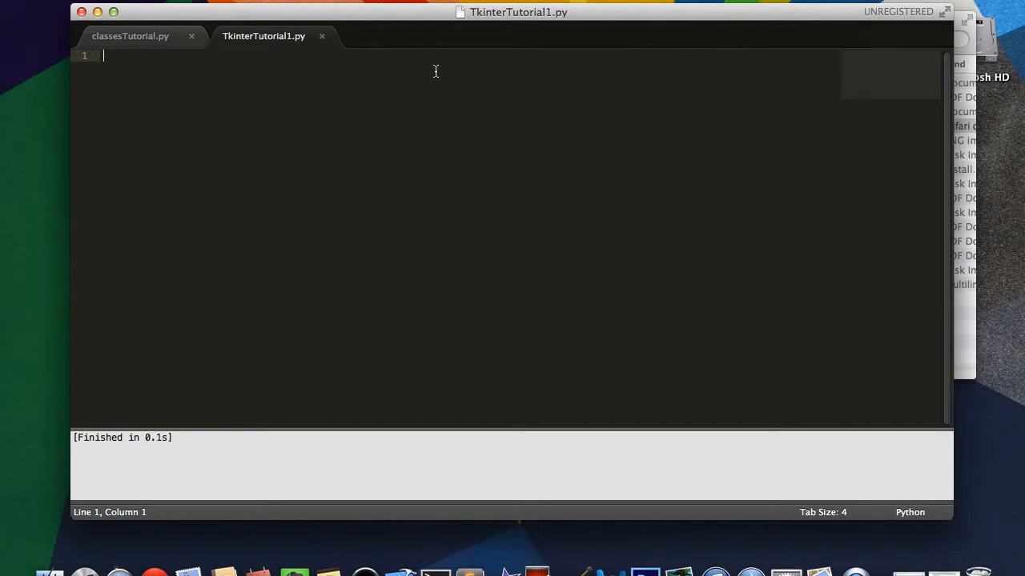
mouse_move(327, 211)
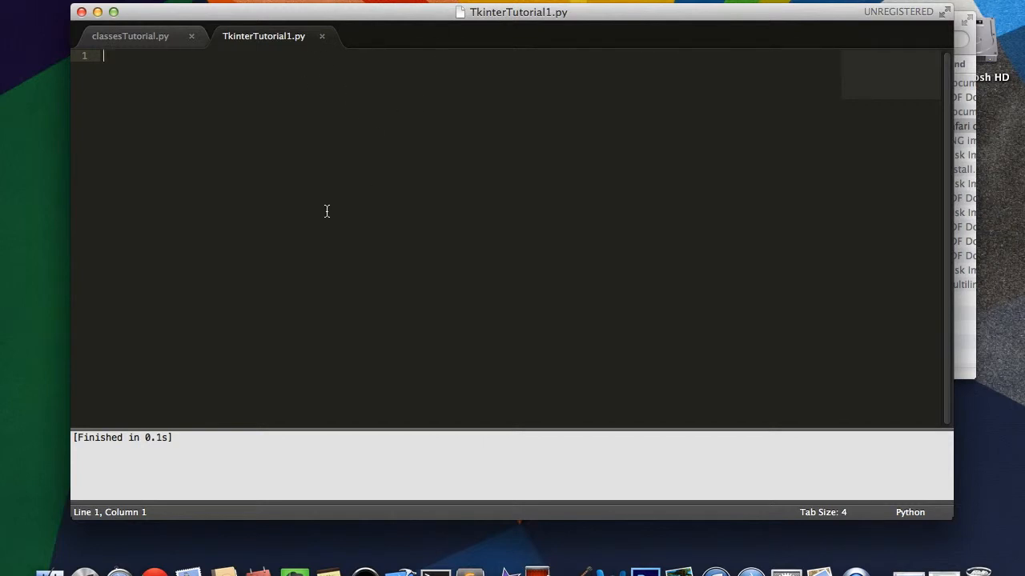
mouse_move(523, 162)
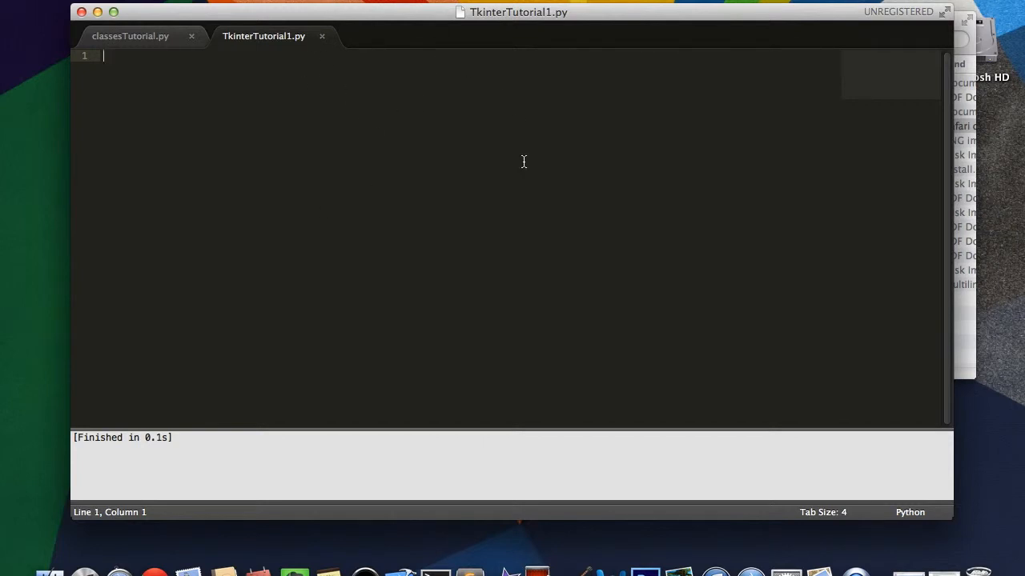
mouse_move(647, 205)
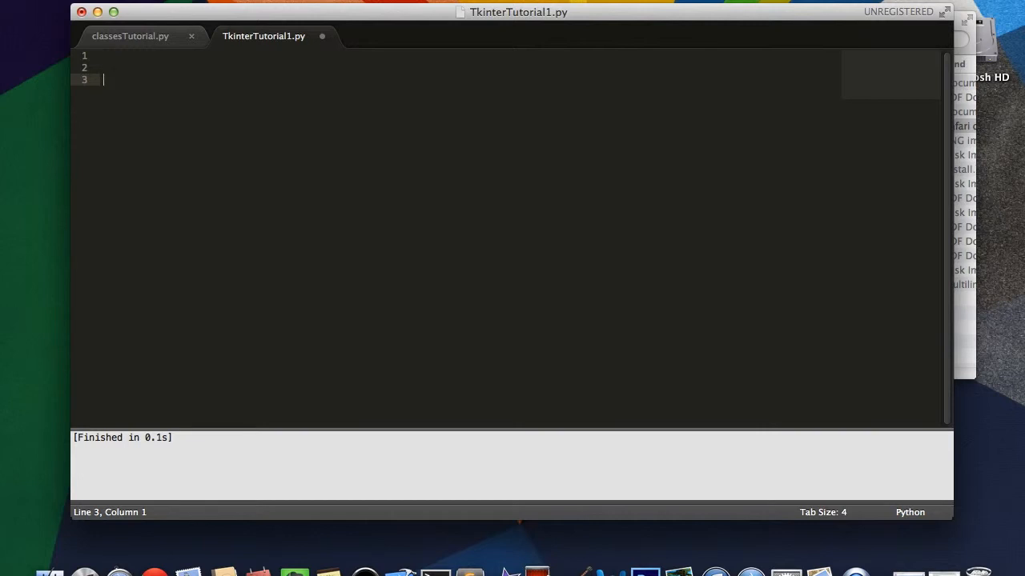
mouse_move(557, 381)
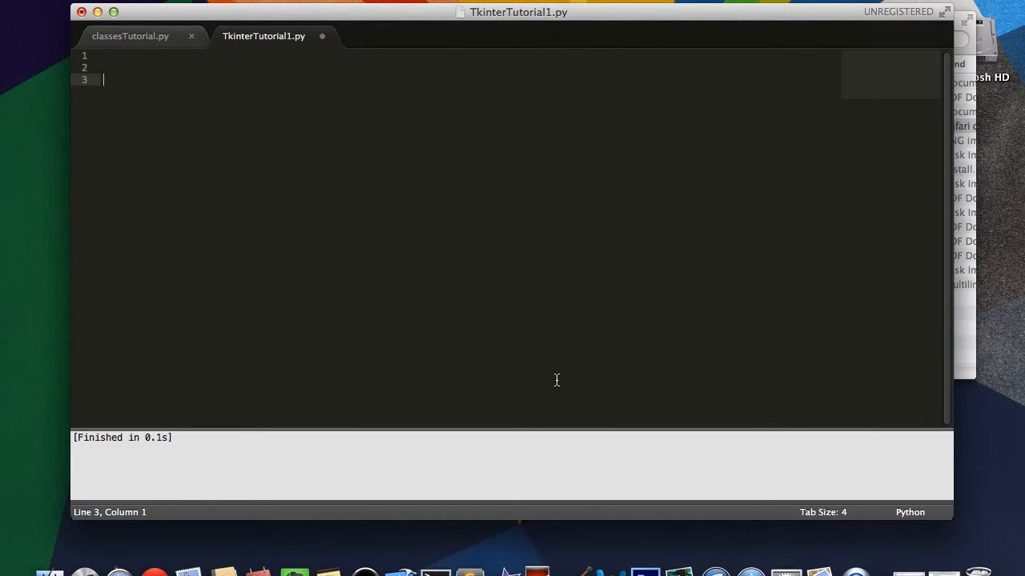
mouse_move(381, 368)
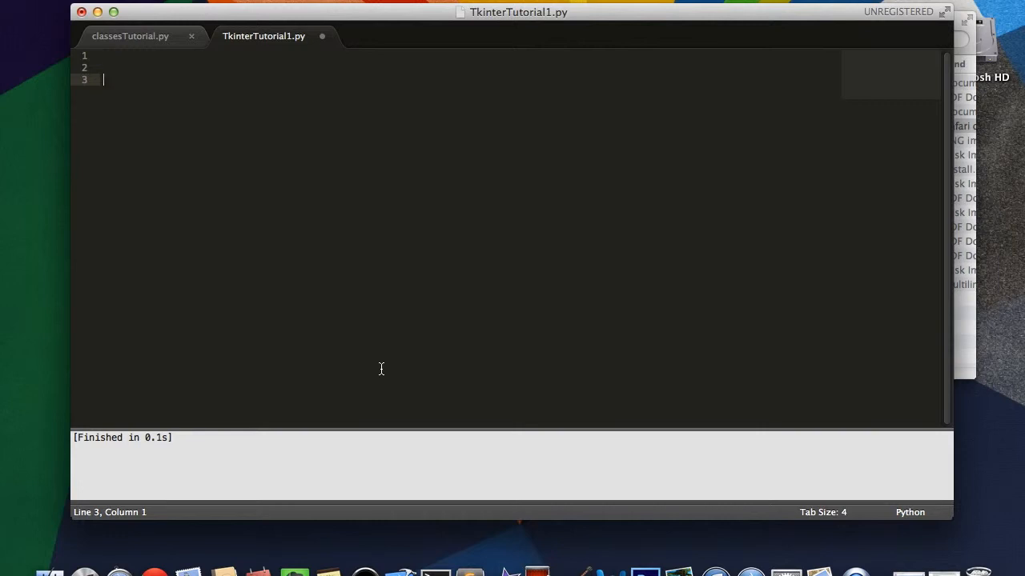
mouse_move(228, 215)
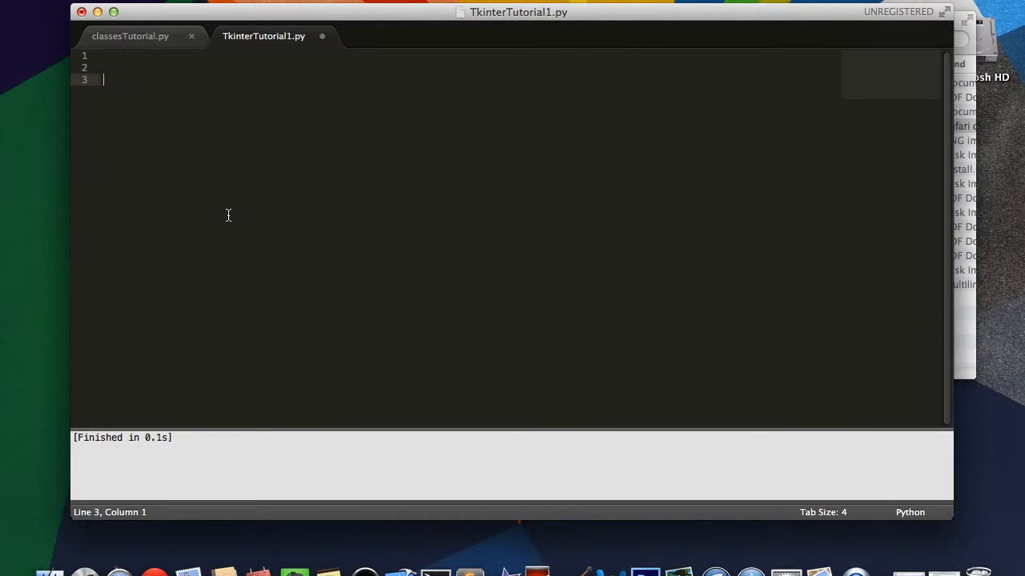
mouse_move(237, 173)
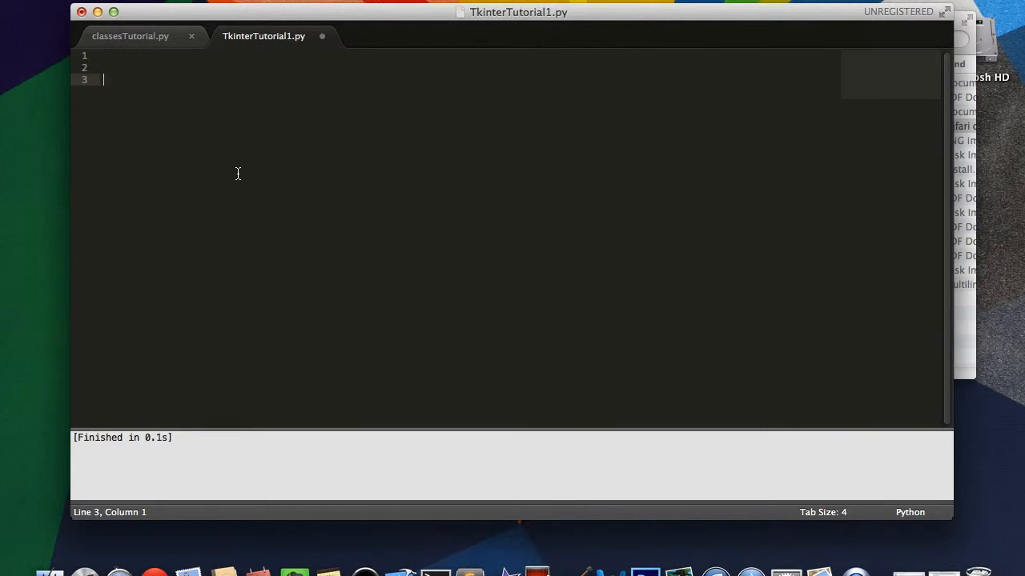
mouse_move(210, 461)
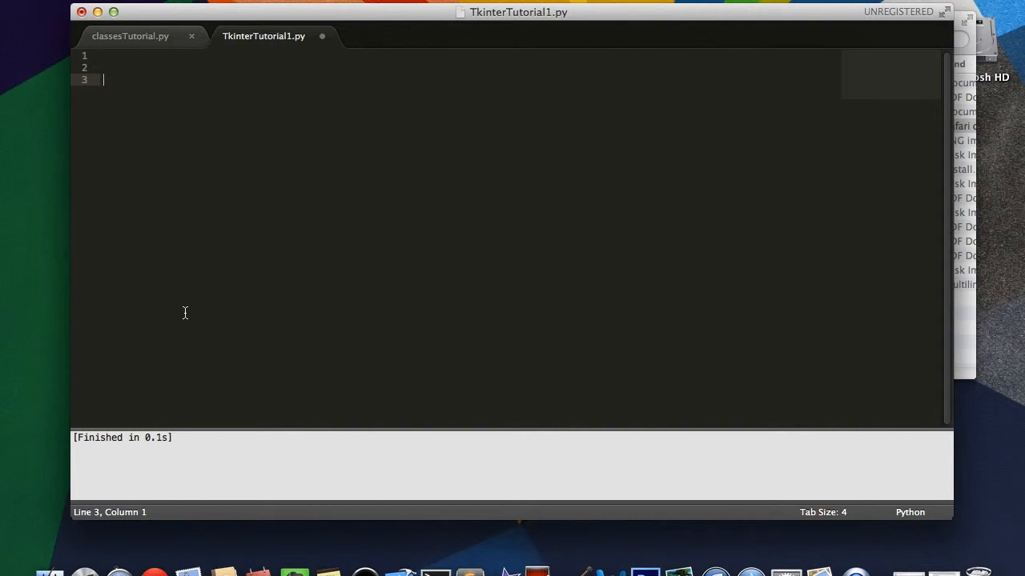
mouse_move(271, 184)
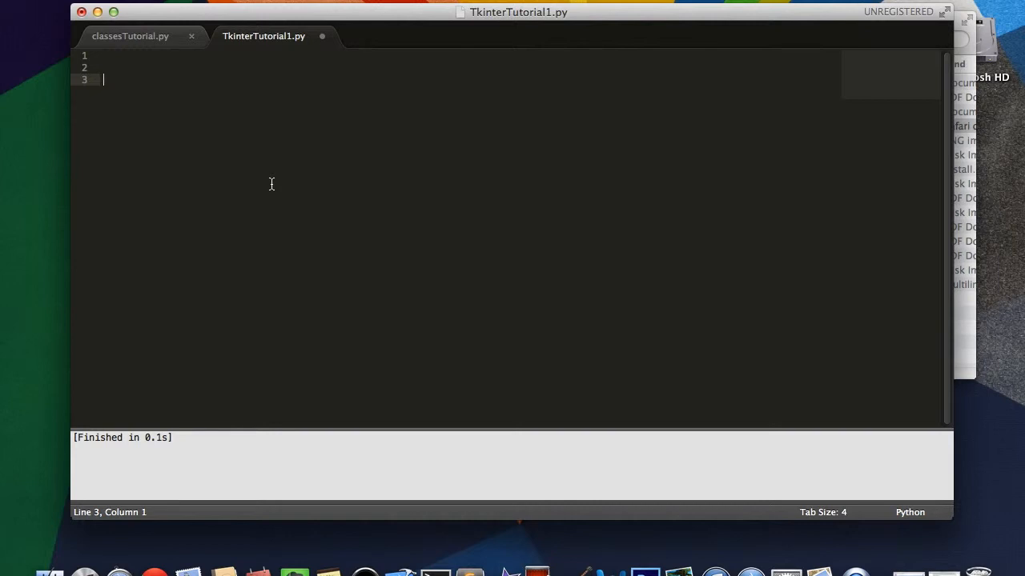
- Add the lines 'from Tkinter import *' and 'import Tkinter', then start fresh lines below them
type("from Tk")
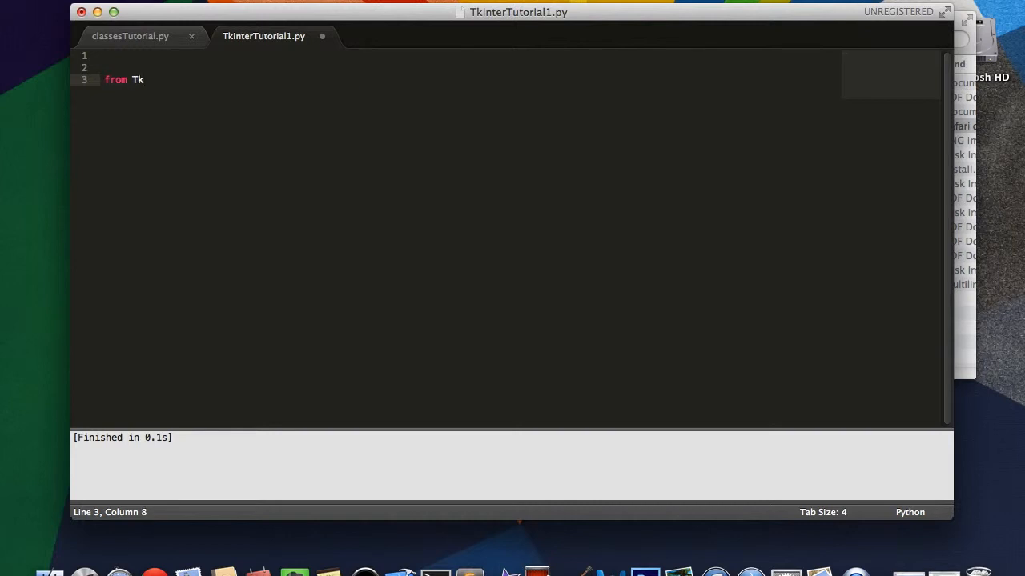
type("inter import")
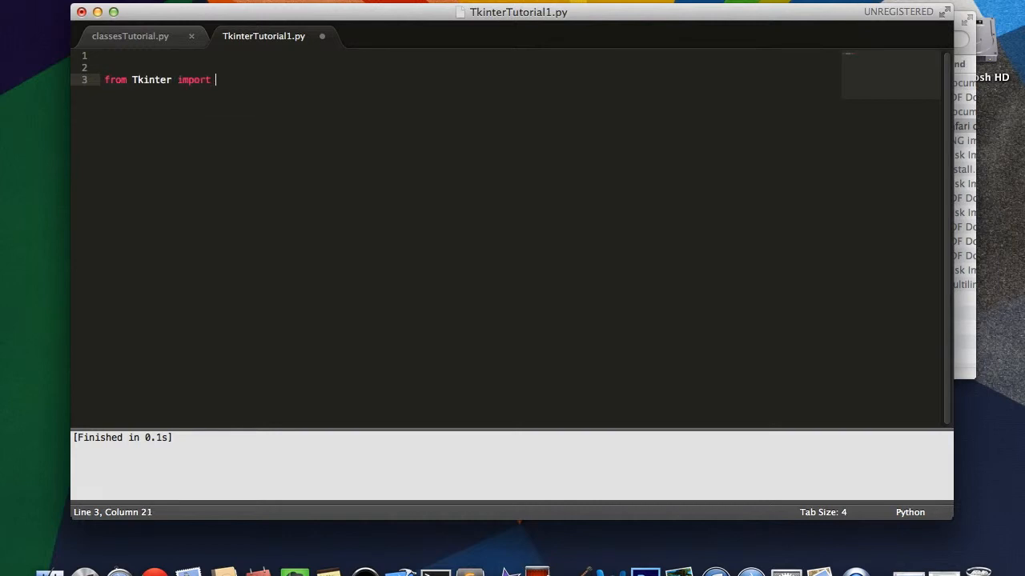
type("*")
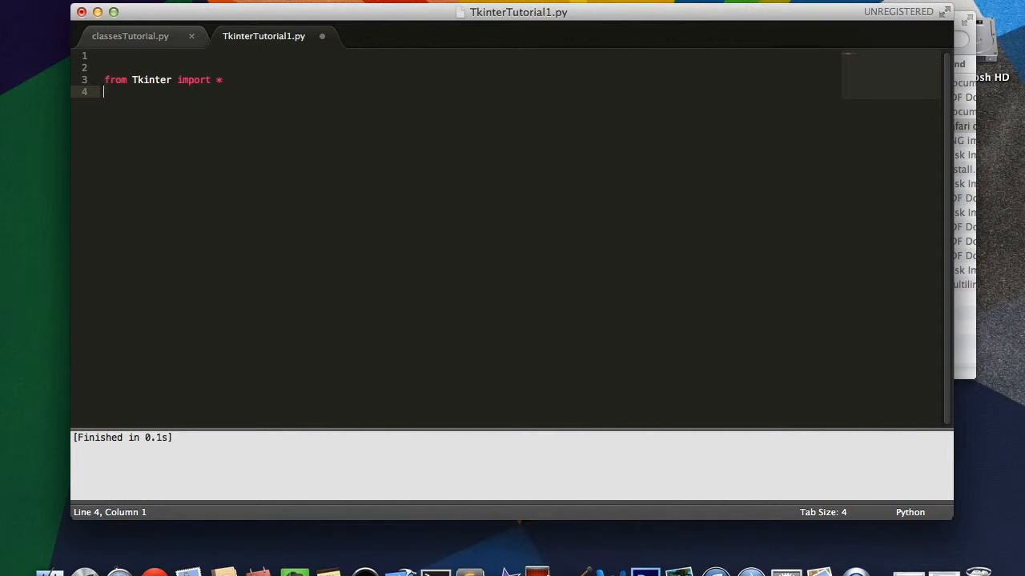
type("import T")
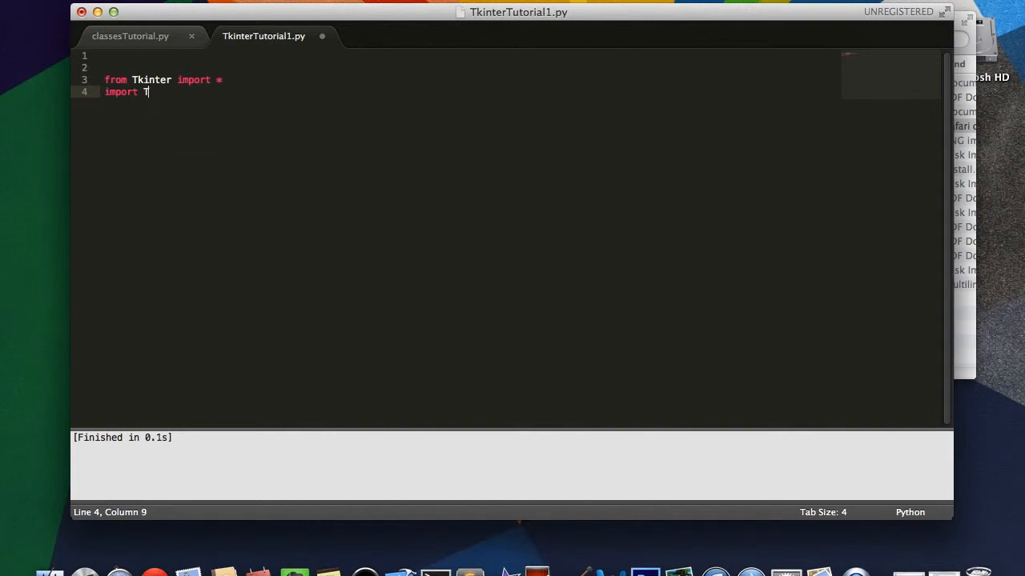
type("kinter")
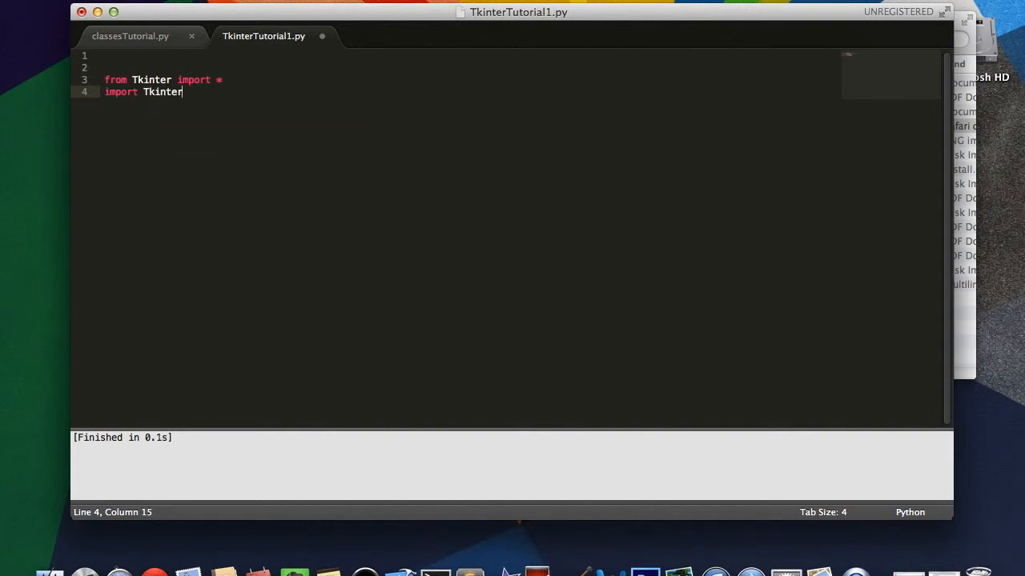
key("Enter")
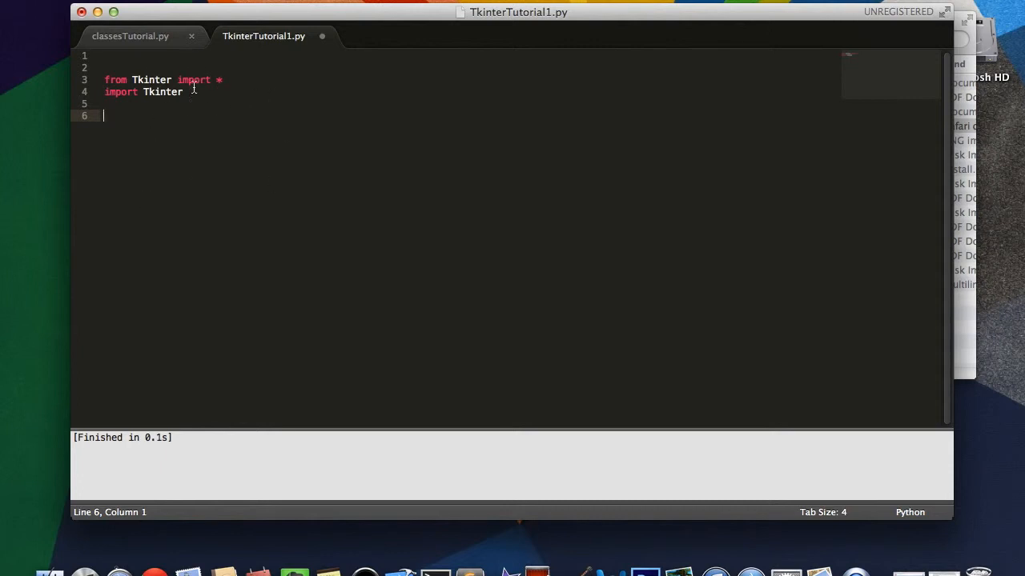
- Try out a Tkinter.Button reference, then delete the experimental Button text
type("Kint")
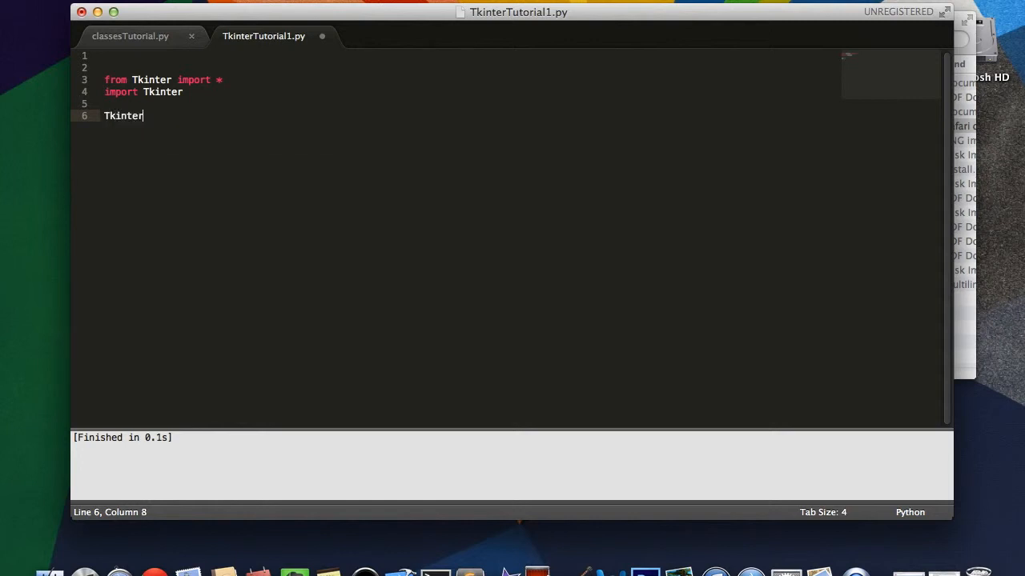
type(".Button")
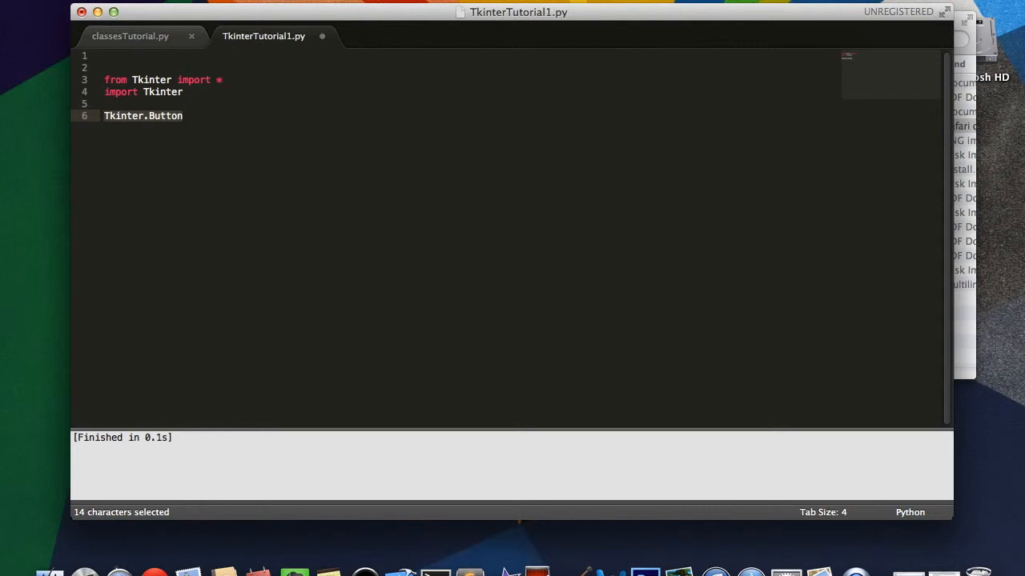
type("Button")
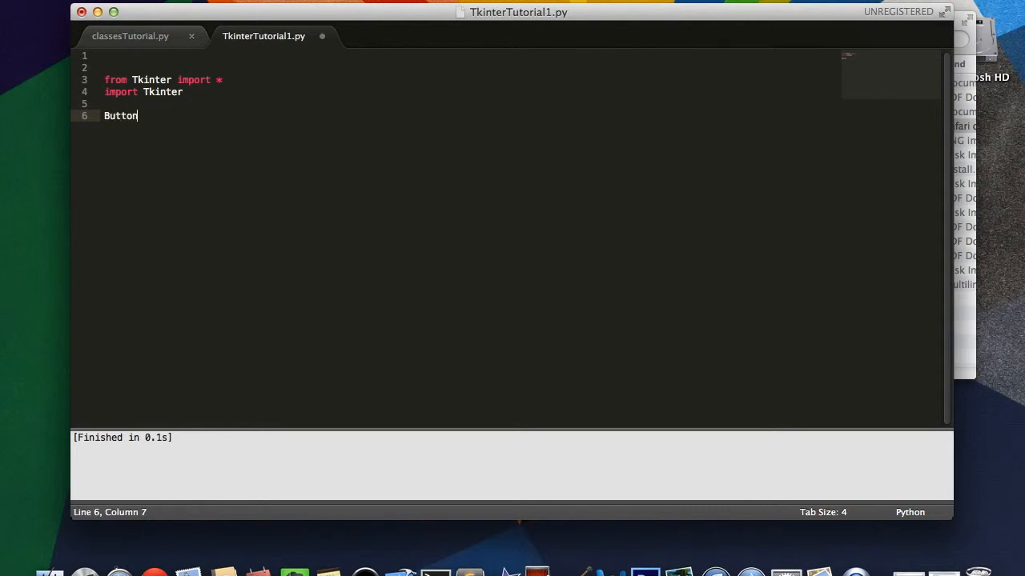
double_click(120, 116)
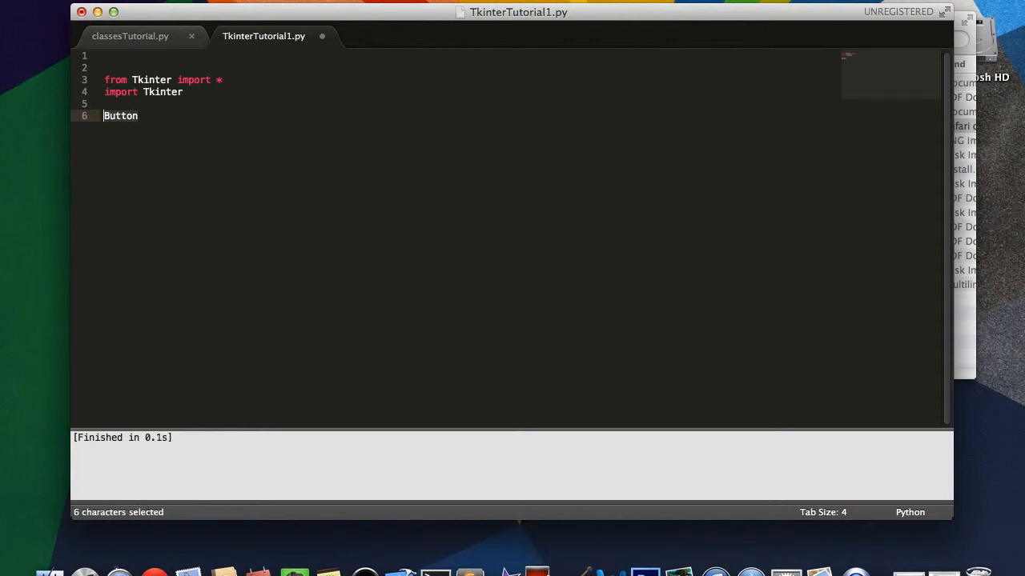
key("Delete")
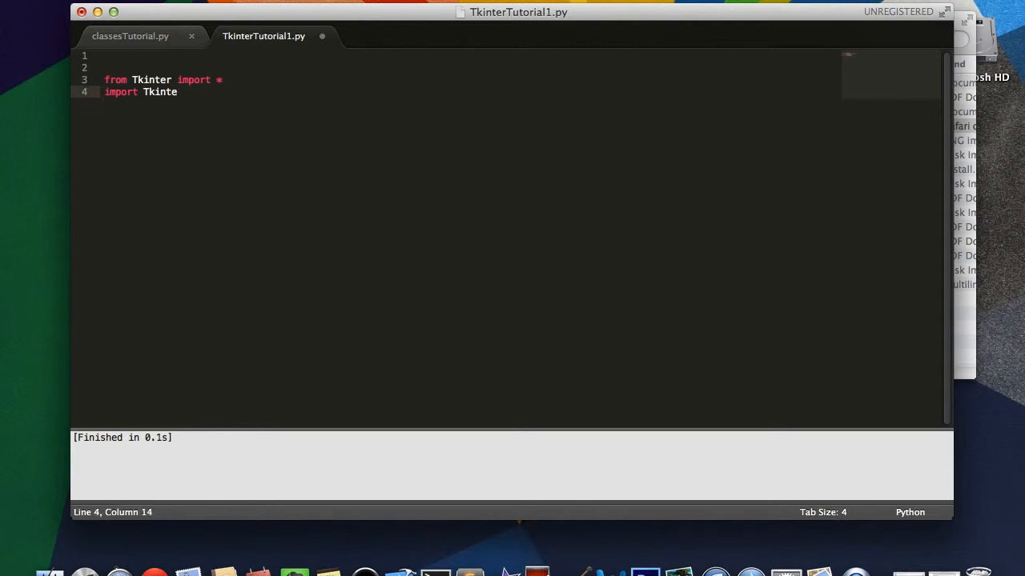
- Erase the 'import Tkinter' line and maximize the editor window
key("cmd+backspace")
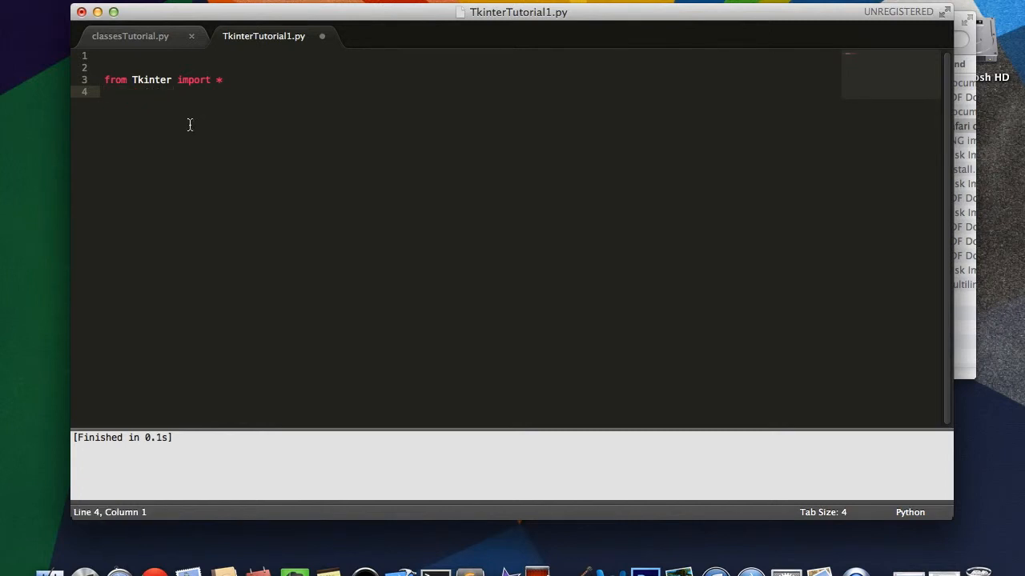
mouse_move(191, 16)
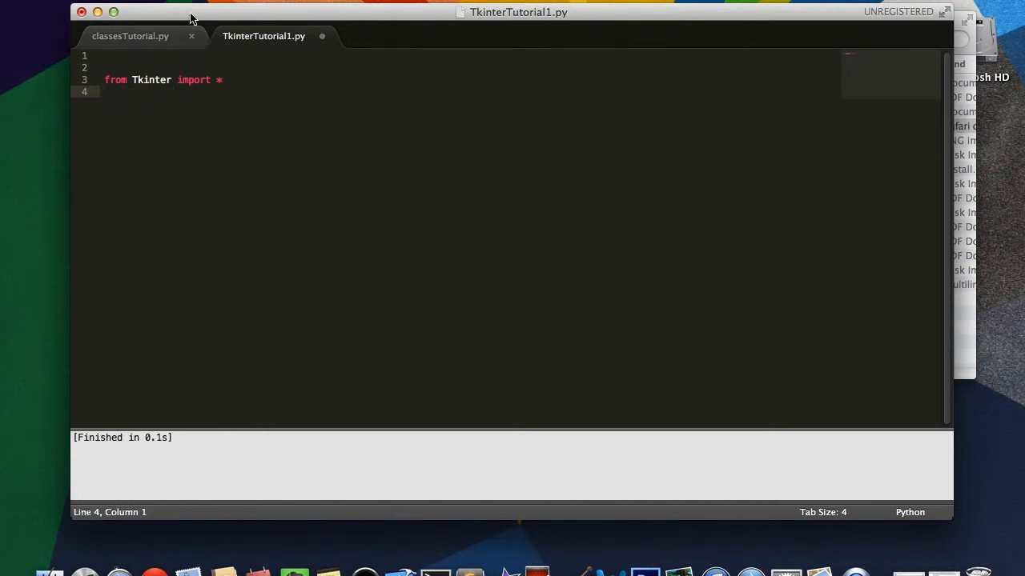
mouse_move(116, 13)
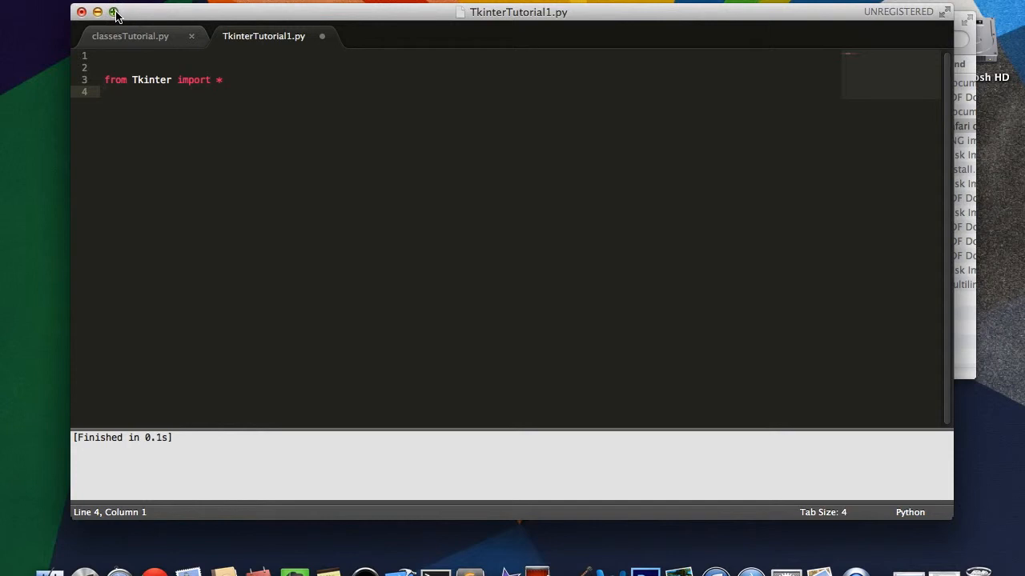
left_click(115, 14)
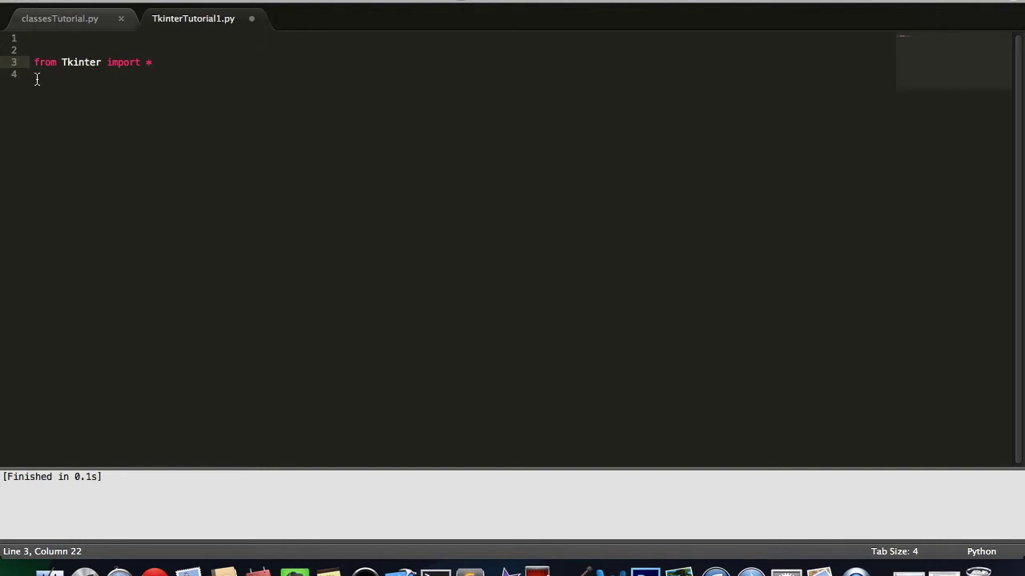
mouse_move(74, 62)
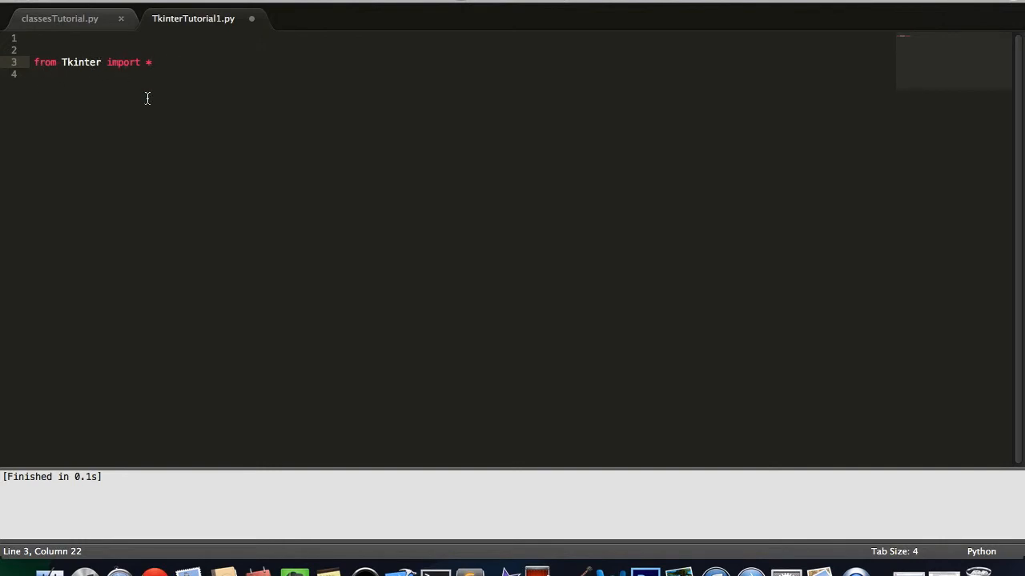
- Write root = Tk() on line 6 to create the main window object
key("Enter")
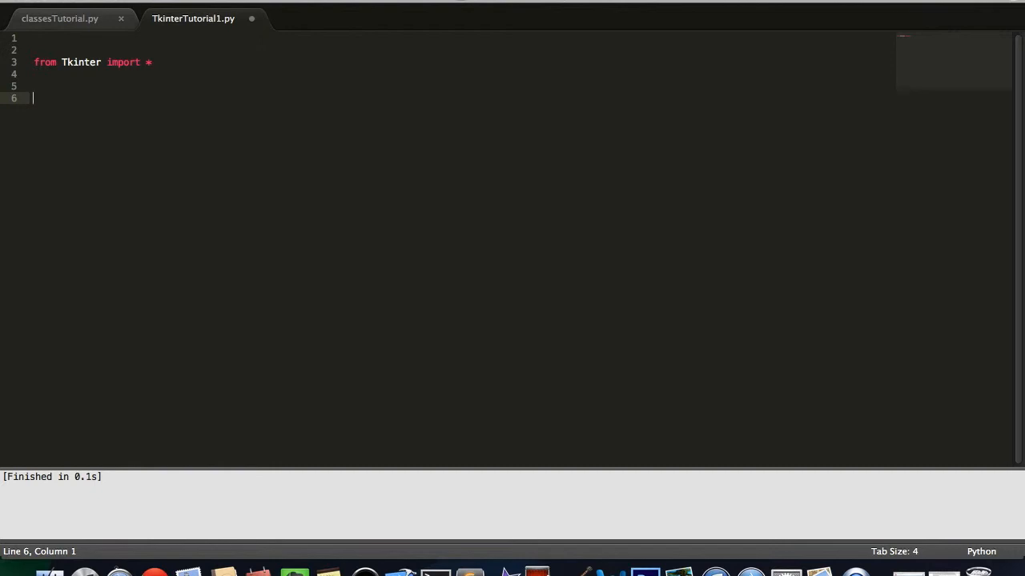
type("roo")
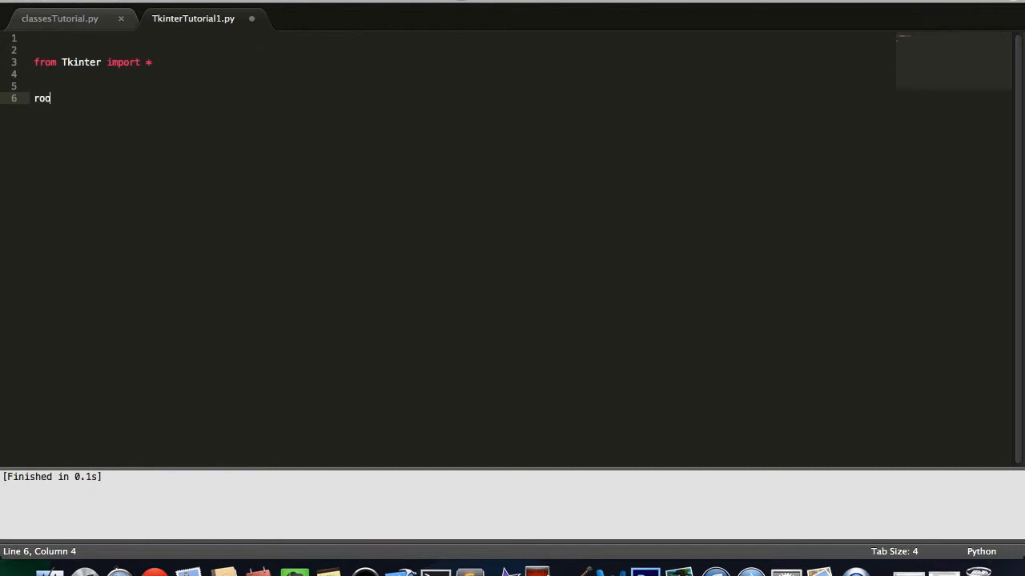
type("t")
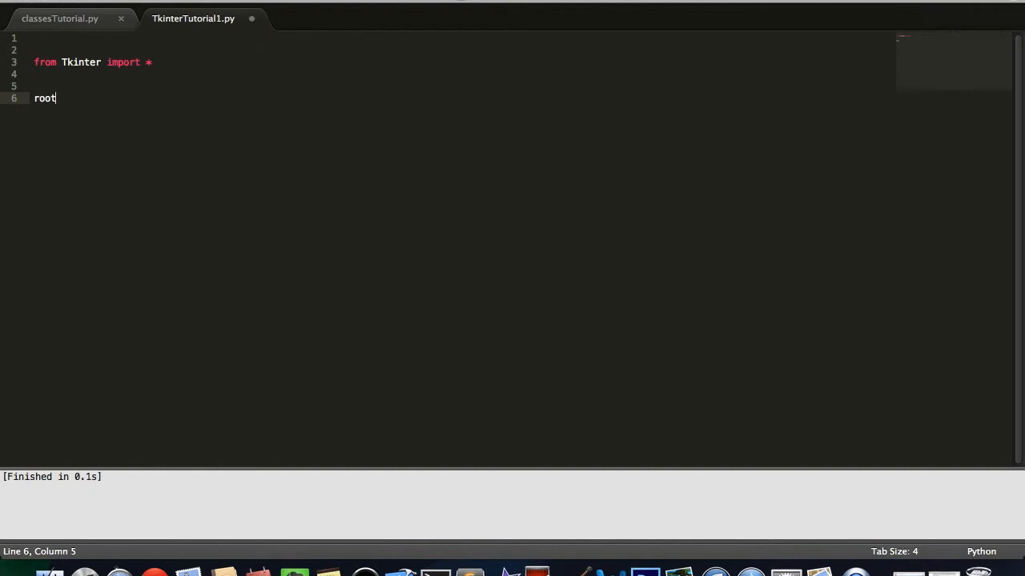
type("= T")
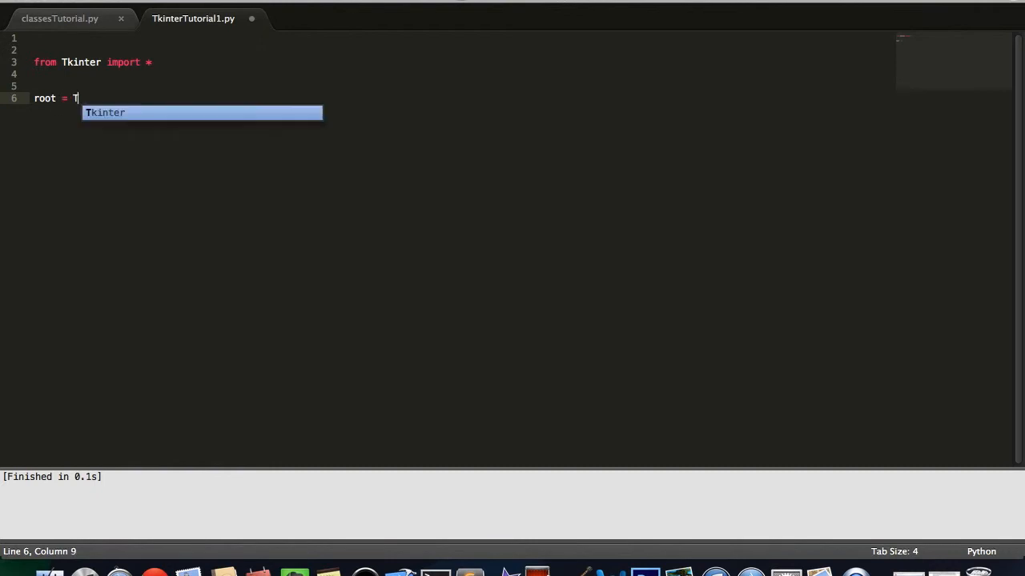
type("k()")
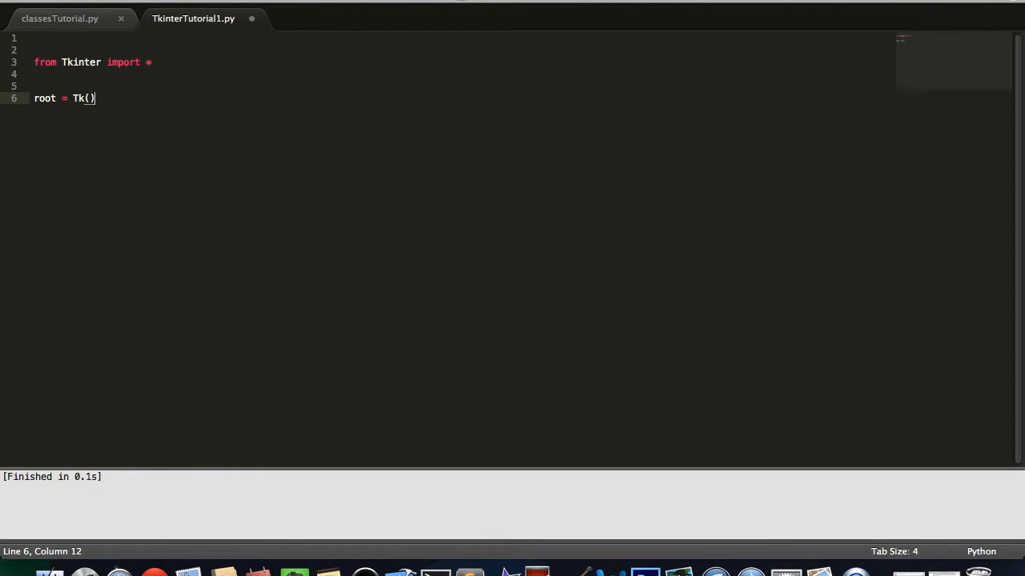
mouse_move(4, 38)
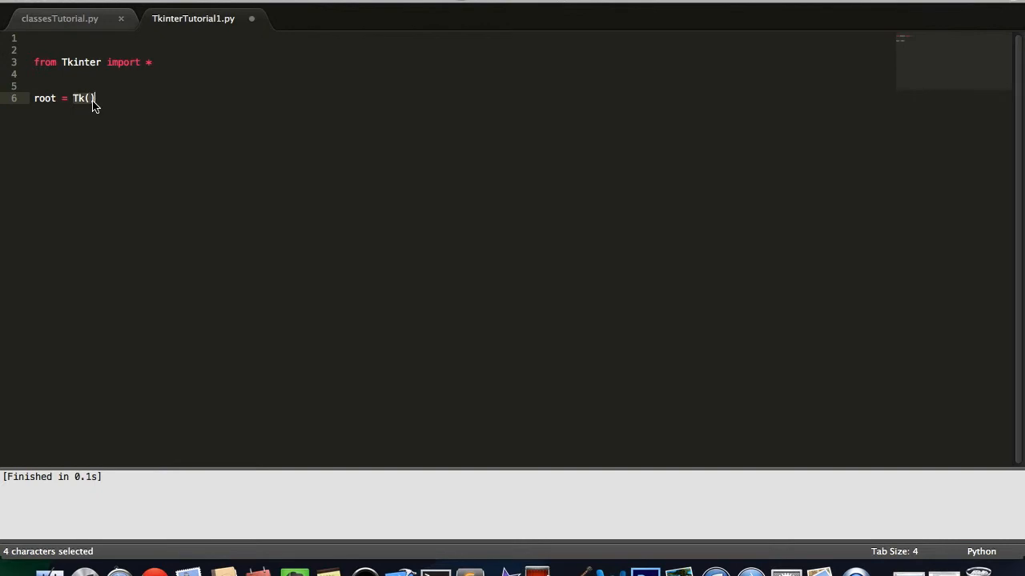
mouse_move(145, 4)
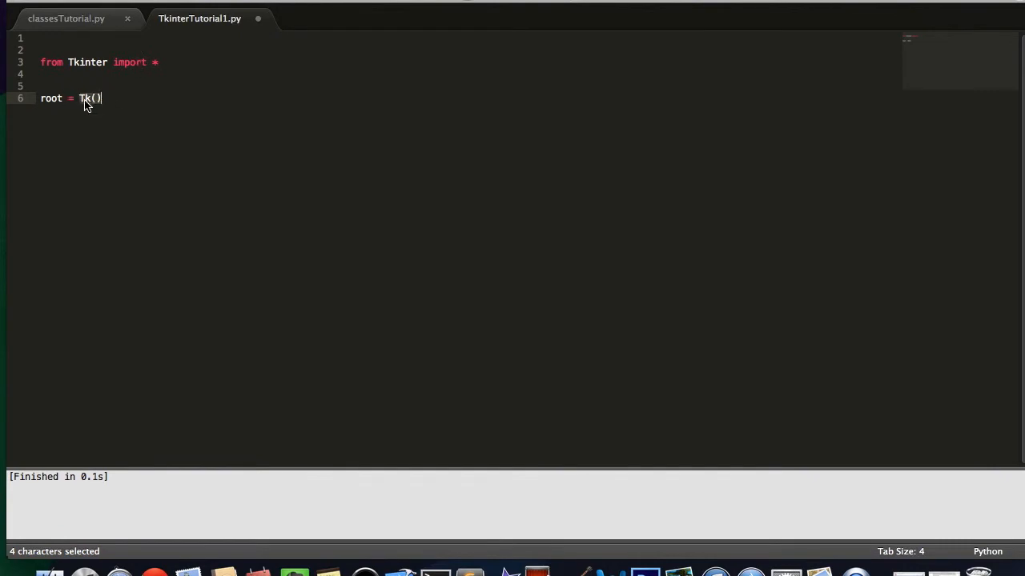
mouse_move(90, 86)
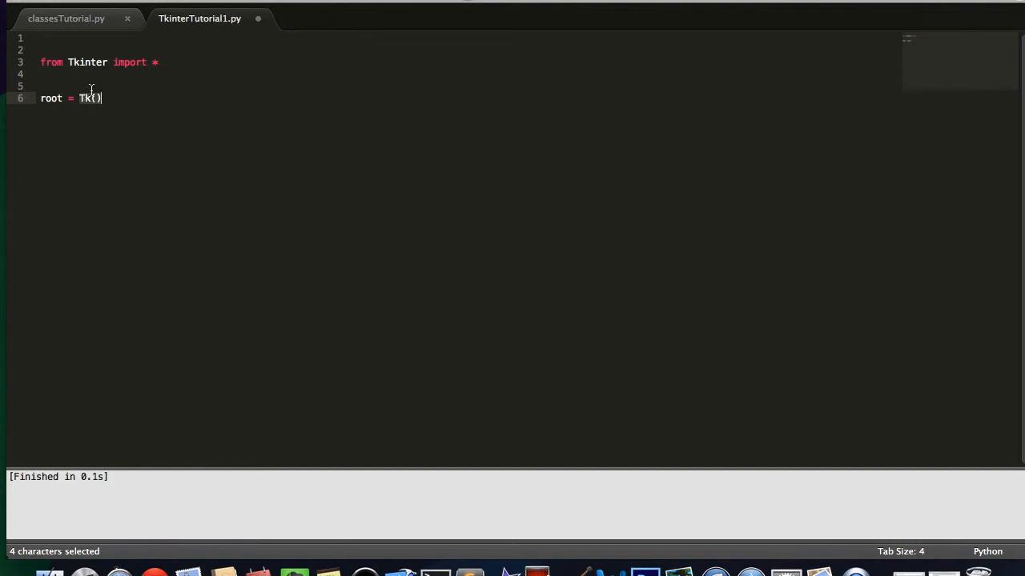
mouse_move(130, 115)
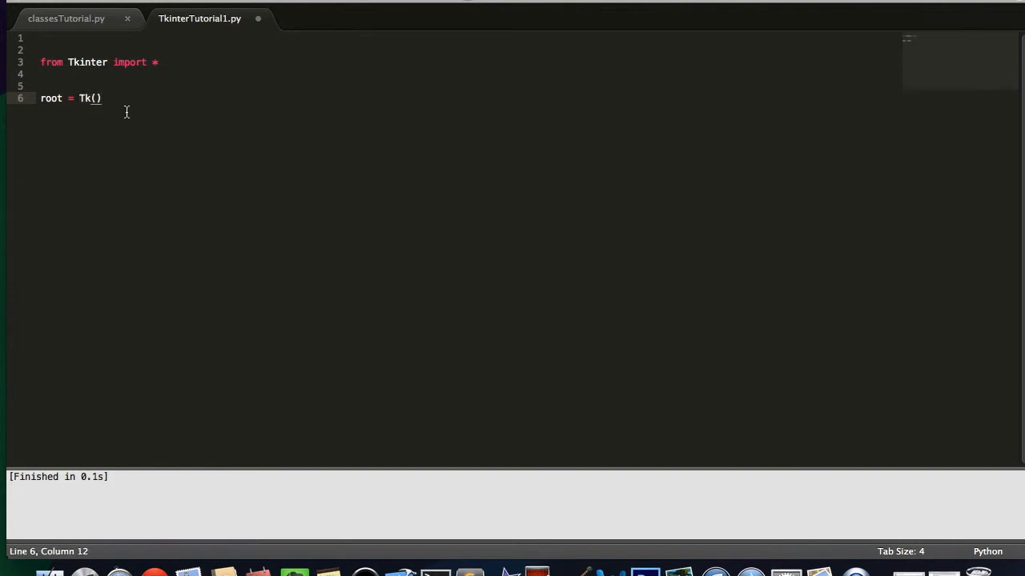
- Add root.title("Hello World Application") on the line below root = Tk()
key("Enter")
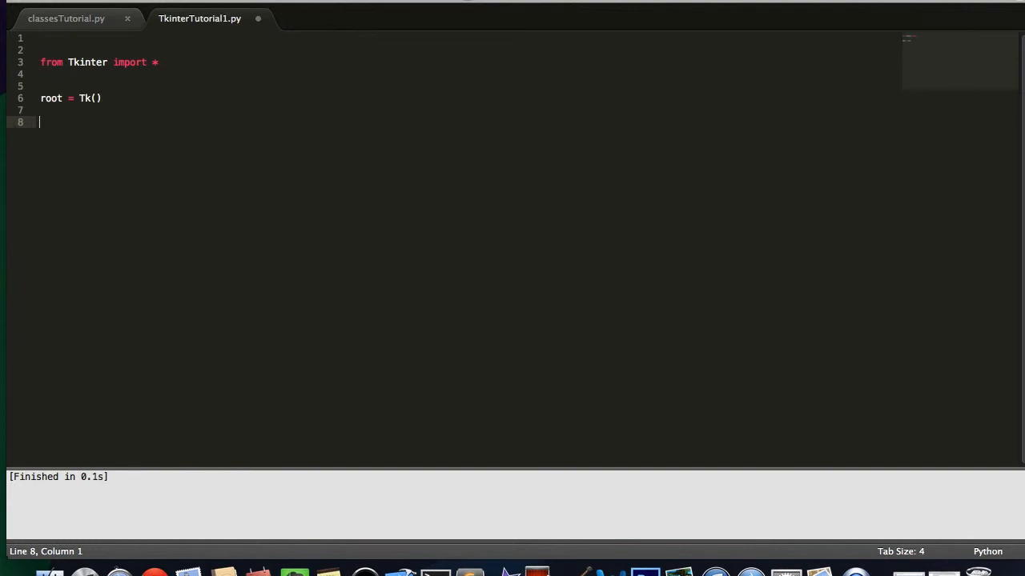
type("root")
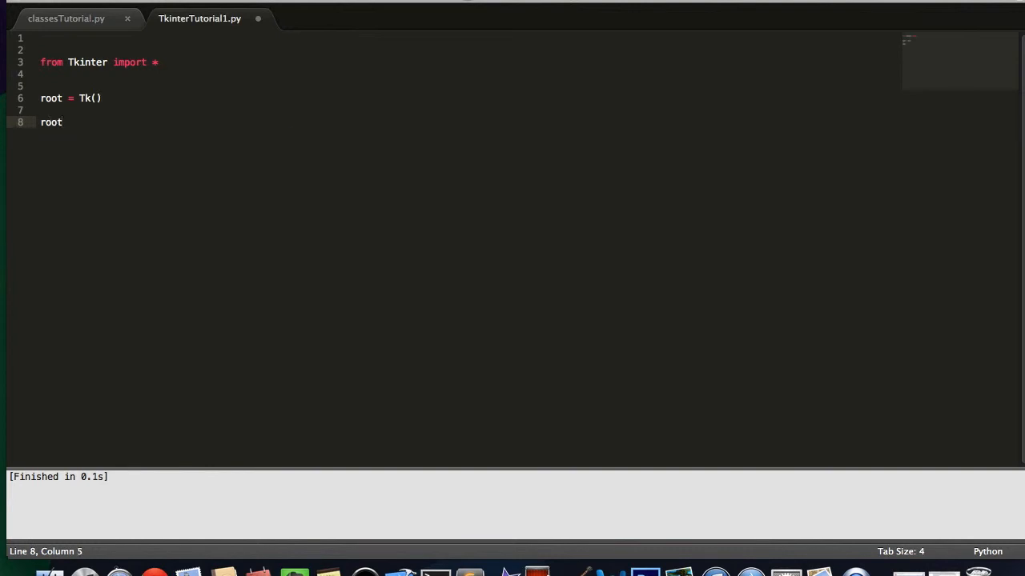
type(".title")
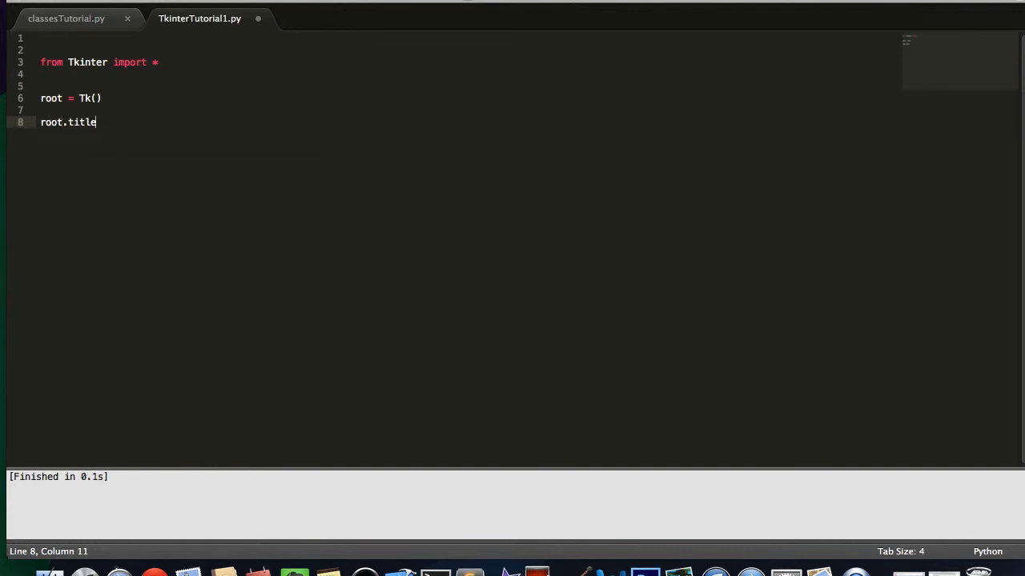
type("()")
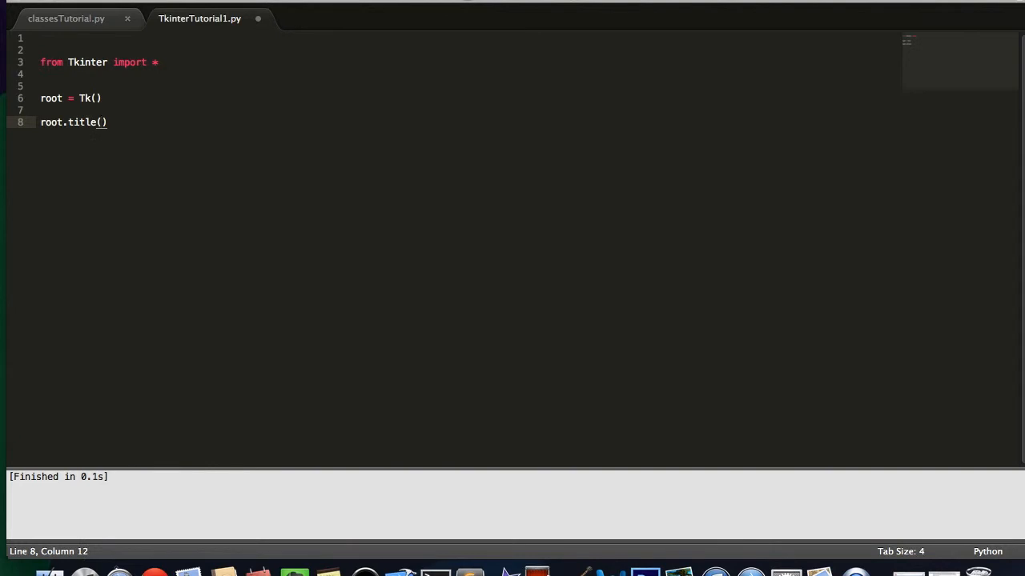
type("\"\"")
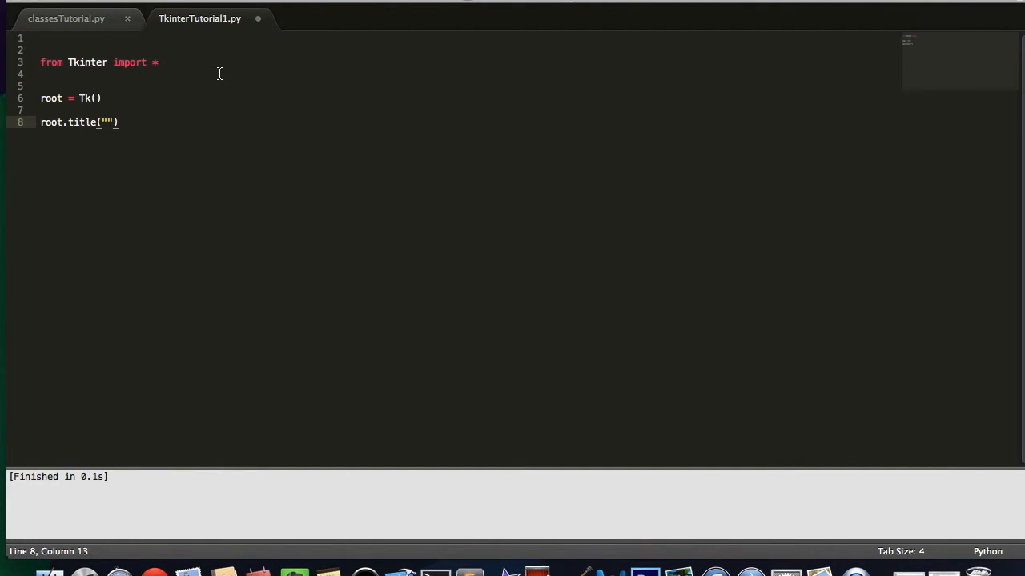
type("Hello World App")
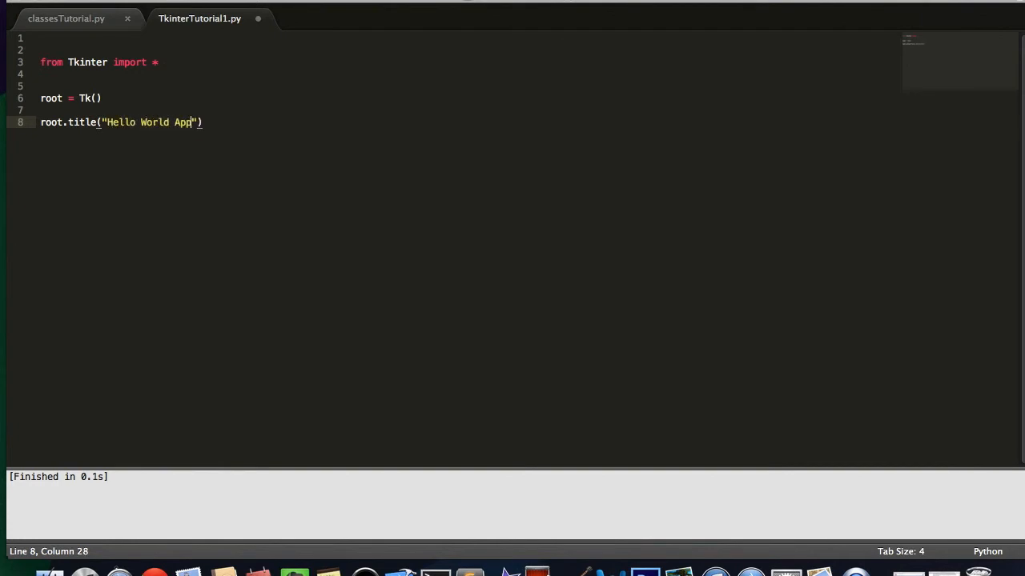
type("lication")
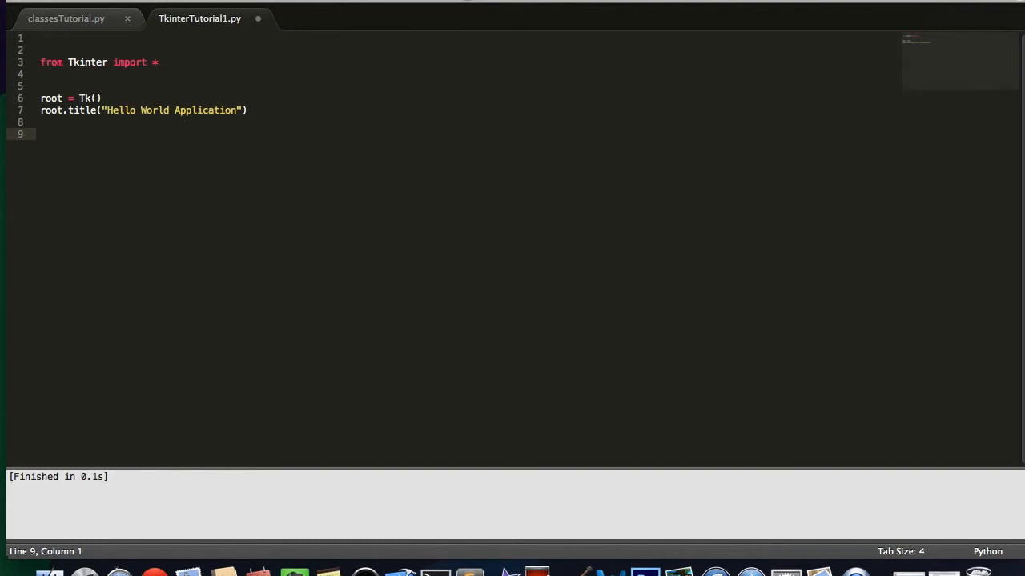
- Define sayHelloButton = Button(root, text="Say Hello", command=SayHello)
type("sayHelloButton")
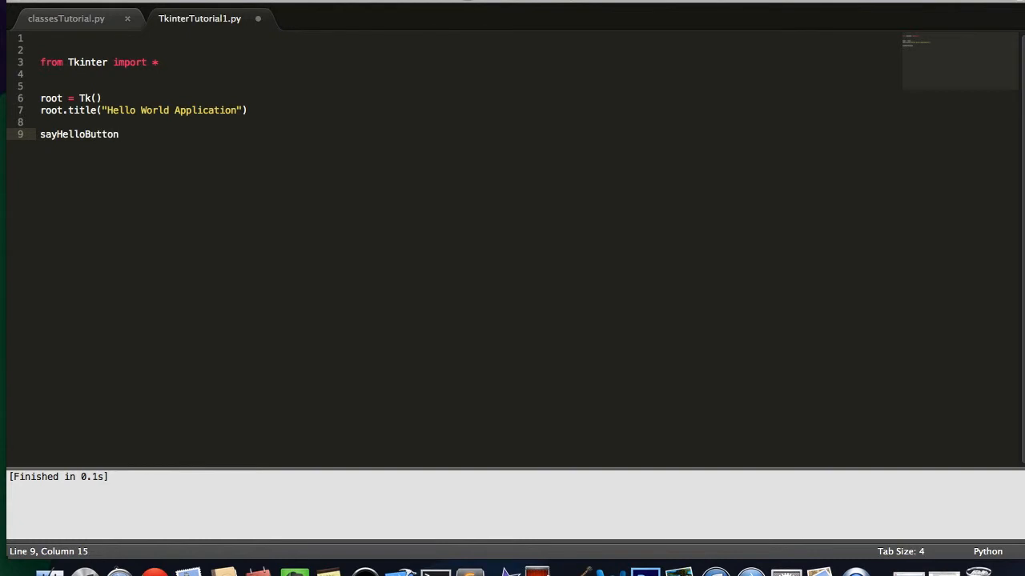
type("=")
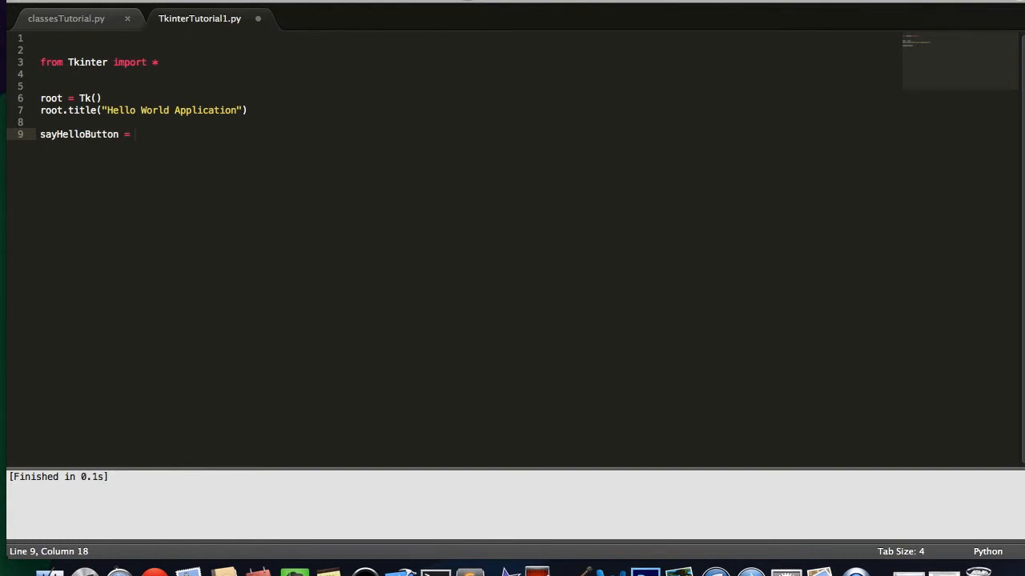
type("Button()")
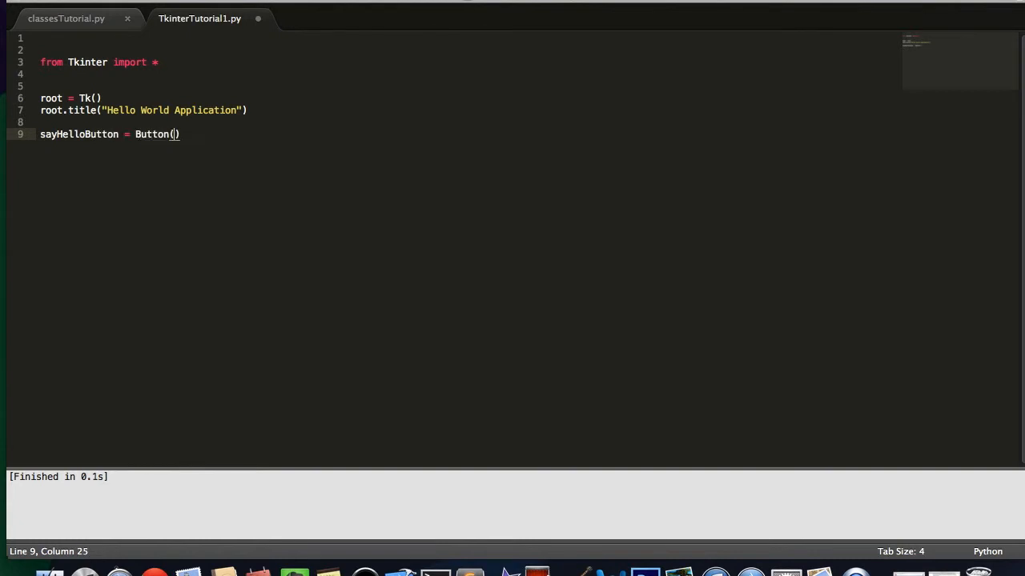
type("root,")
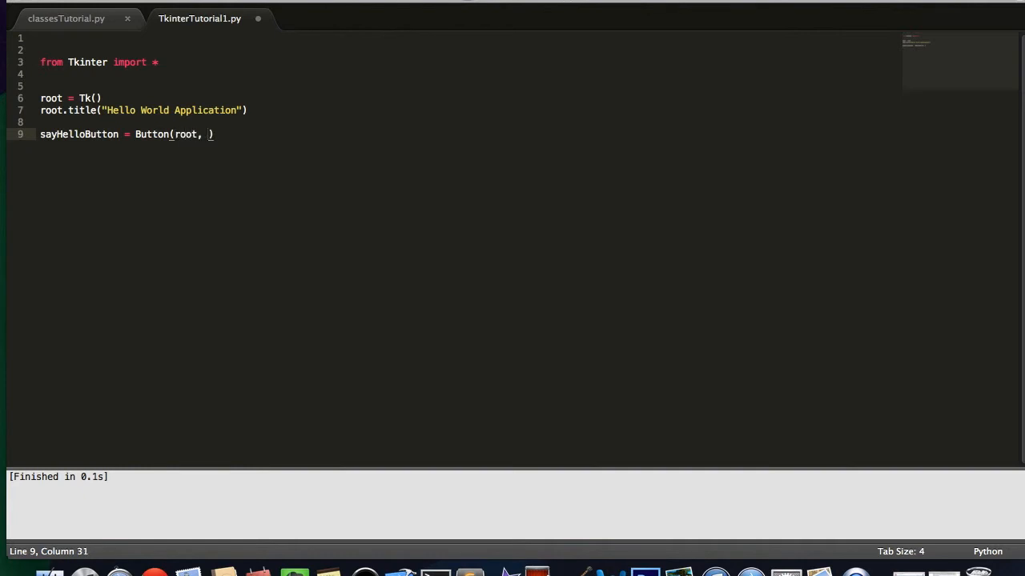
type("t")
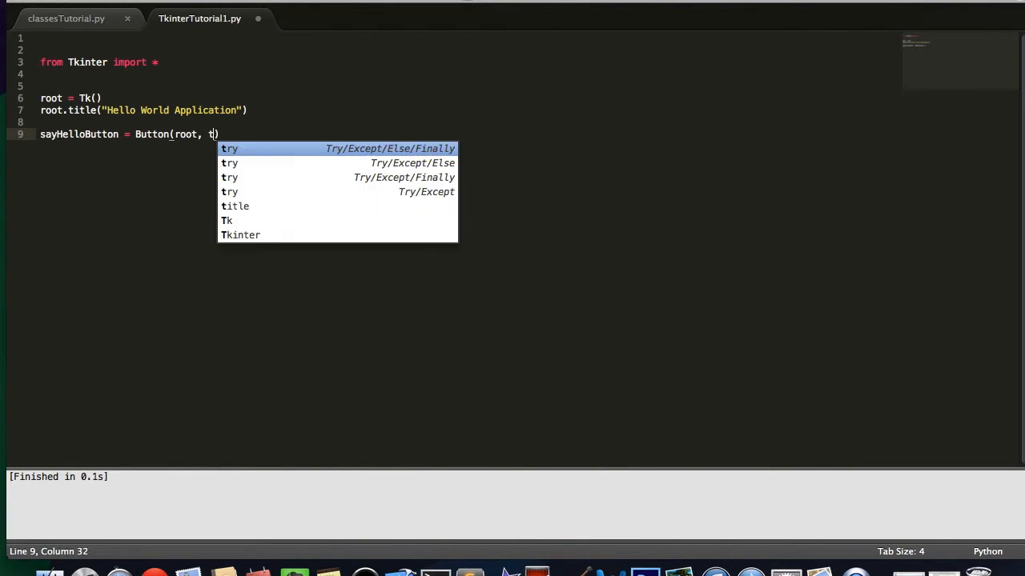
type("ext=\"S")
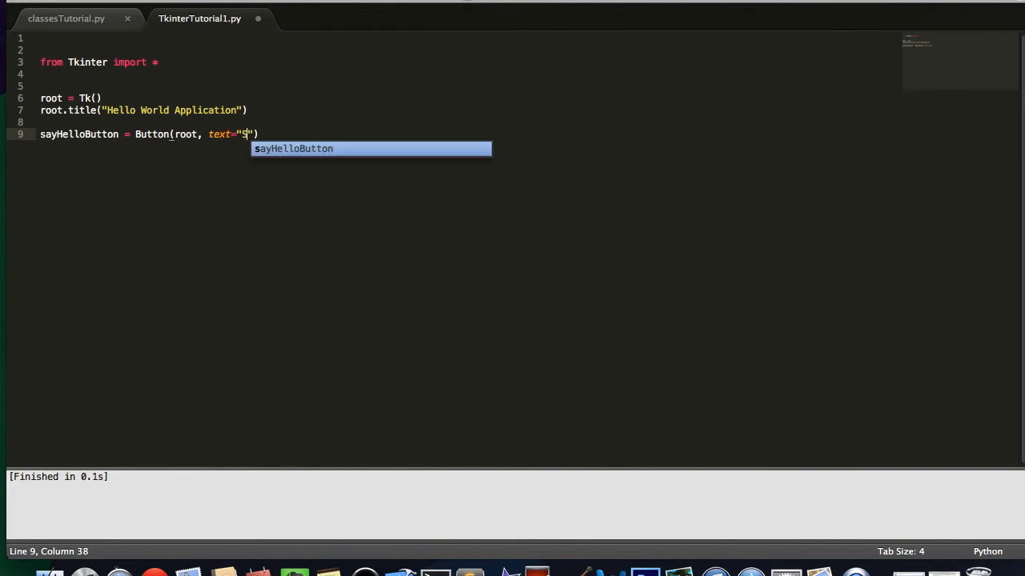
type("ay Hello")
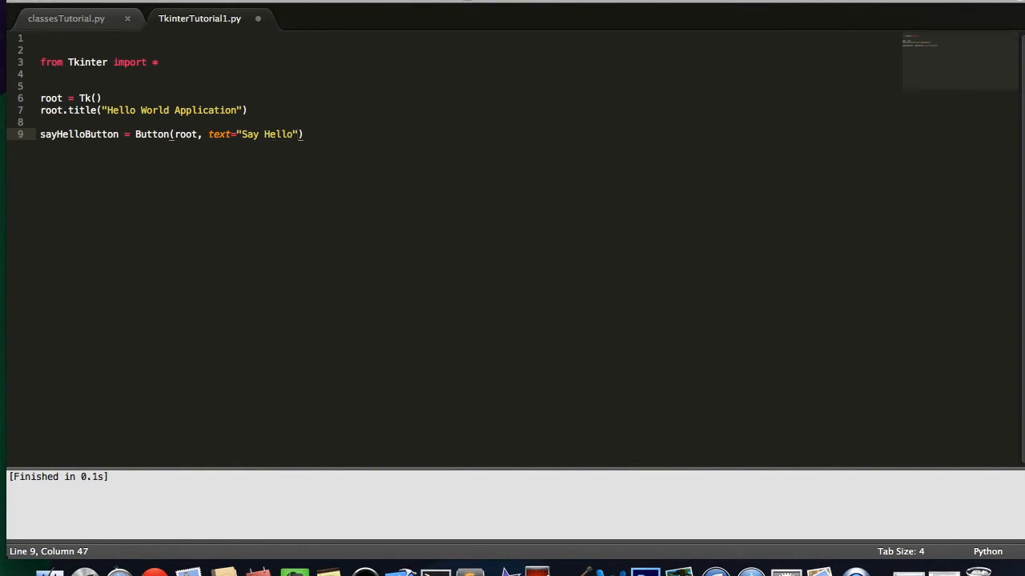
type(", command")
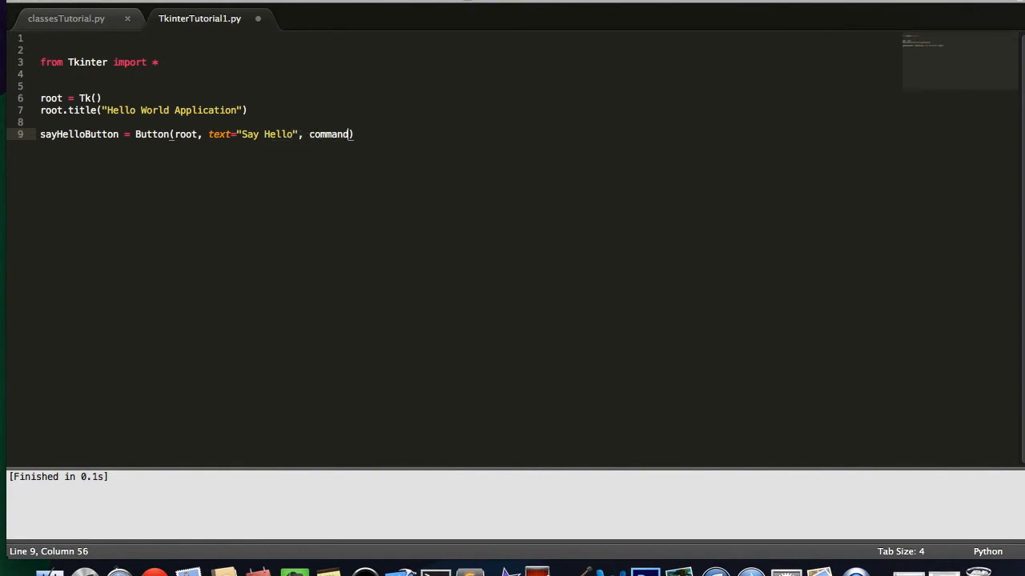
type("=")
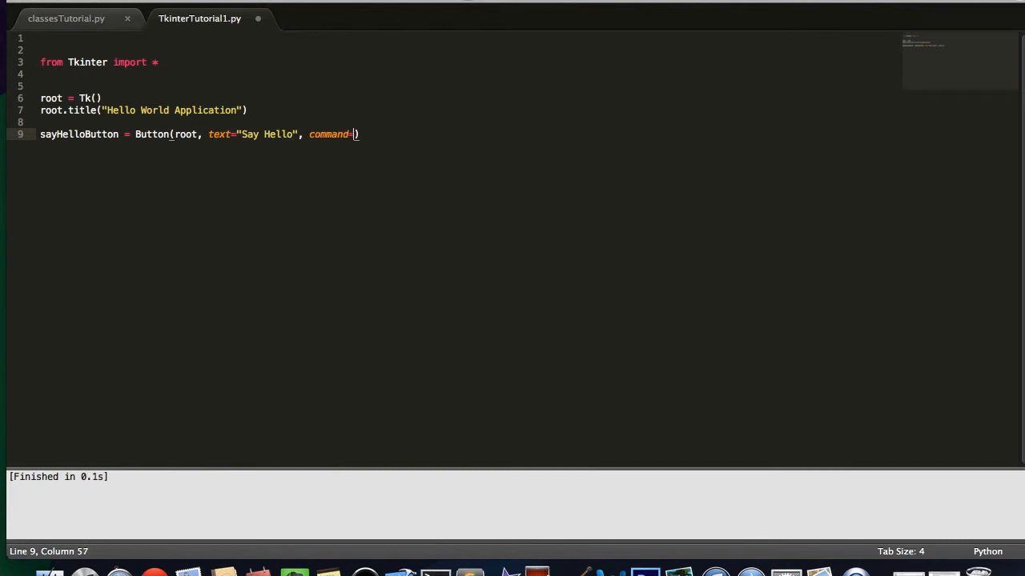
type("S")
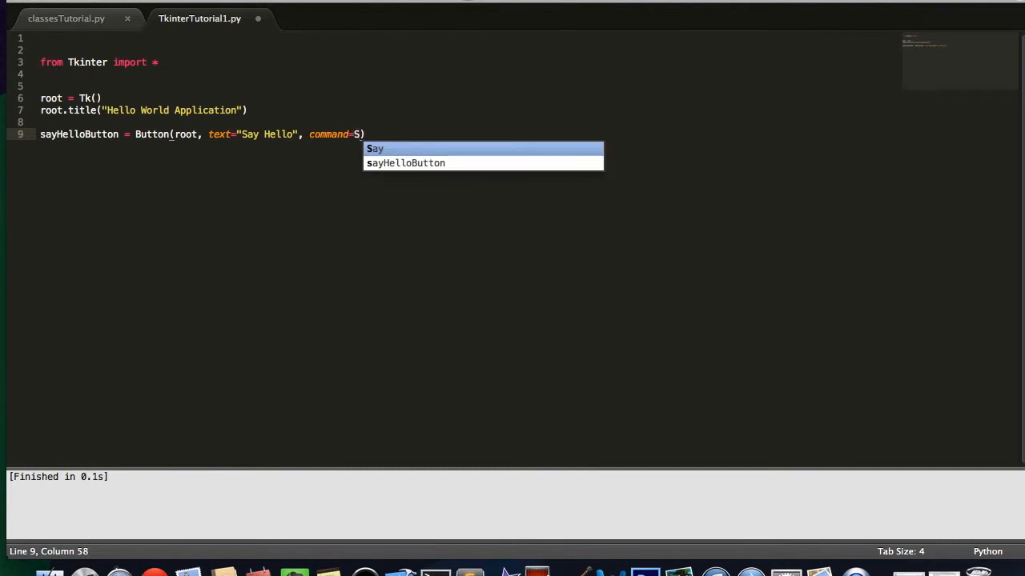
type("ayHello")
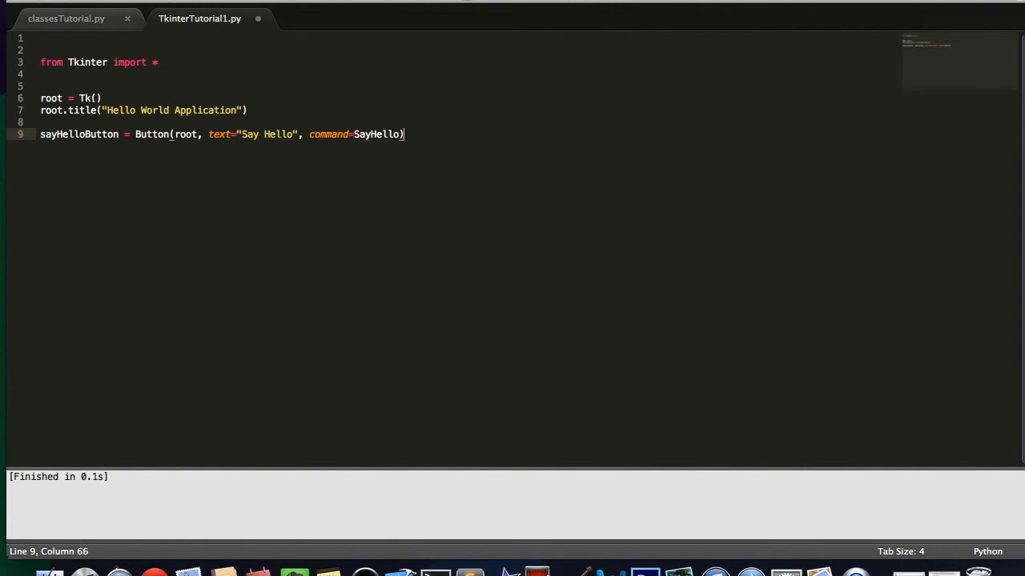
- Pack the button into the window with sayHelloButton.pack()
type("sayHelloButton")
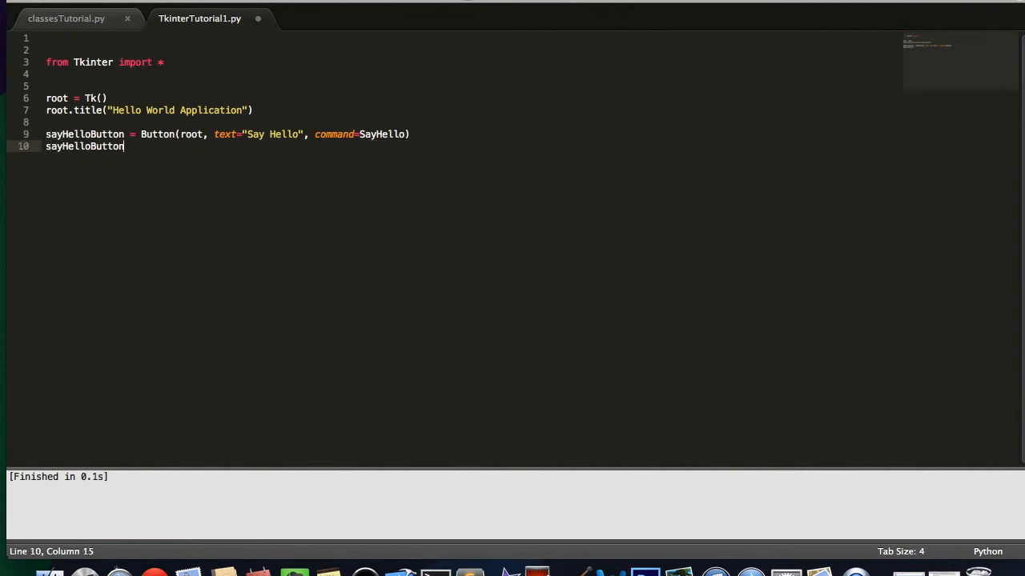
type(".pack()")
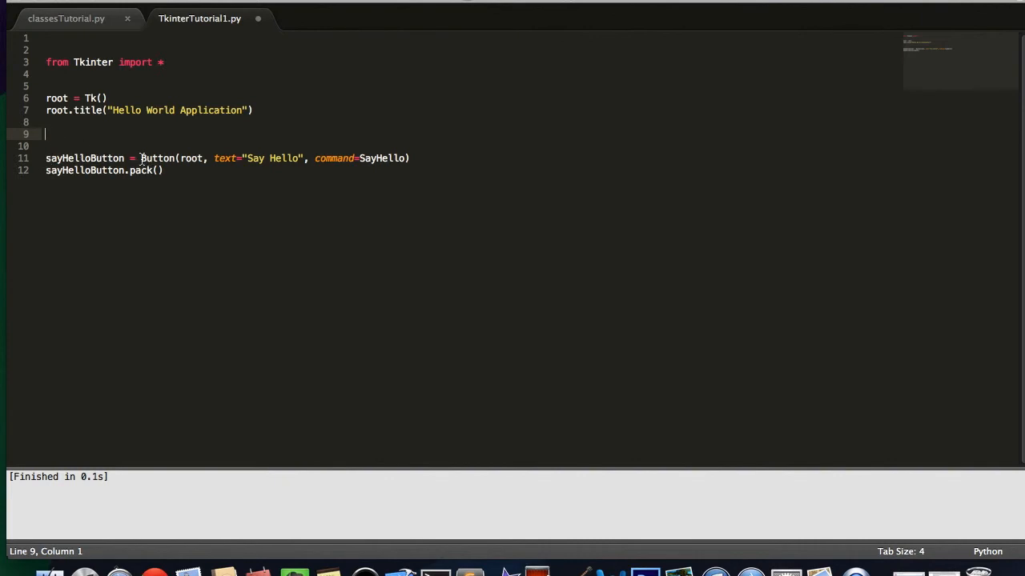
double_click(157, 158)
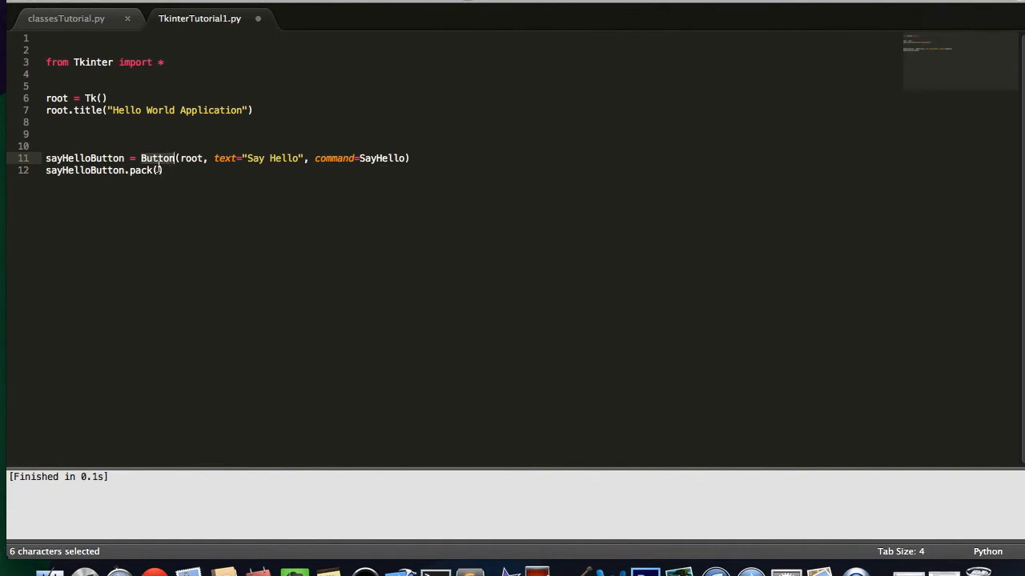
mouse_move(215, 464)
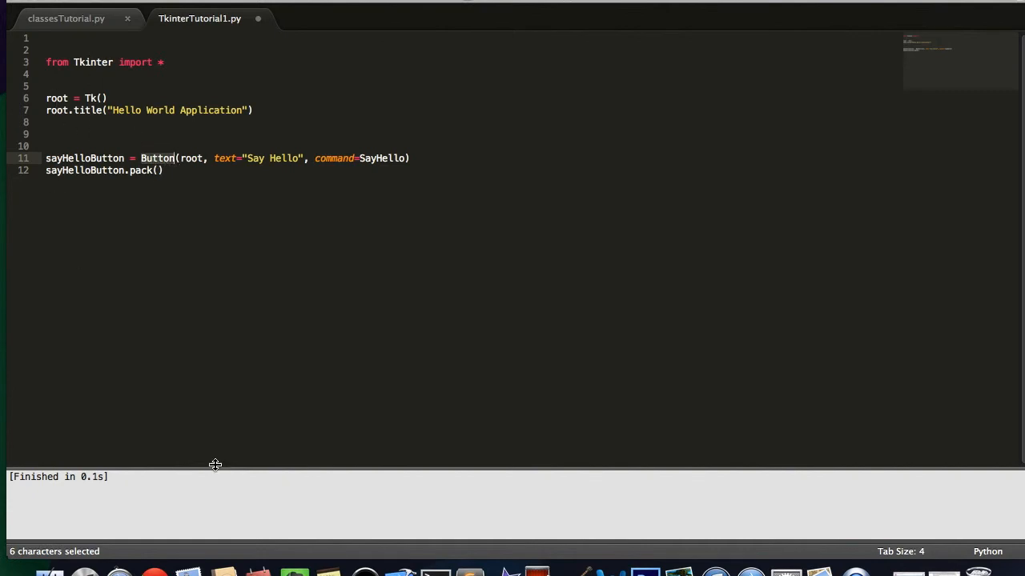
mouse_move(160, 164)
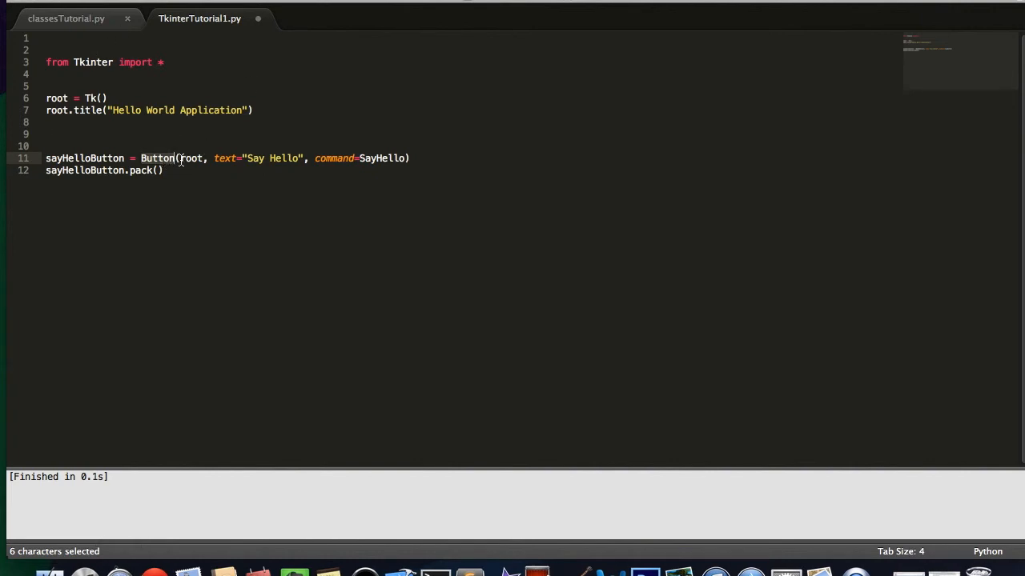
double_click(192, 158)
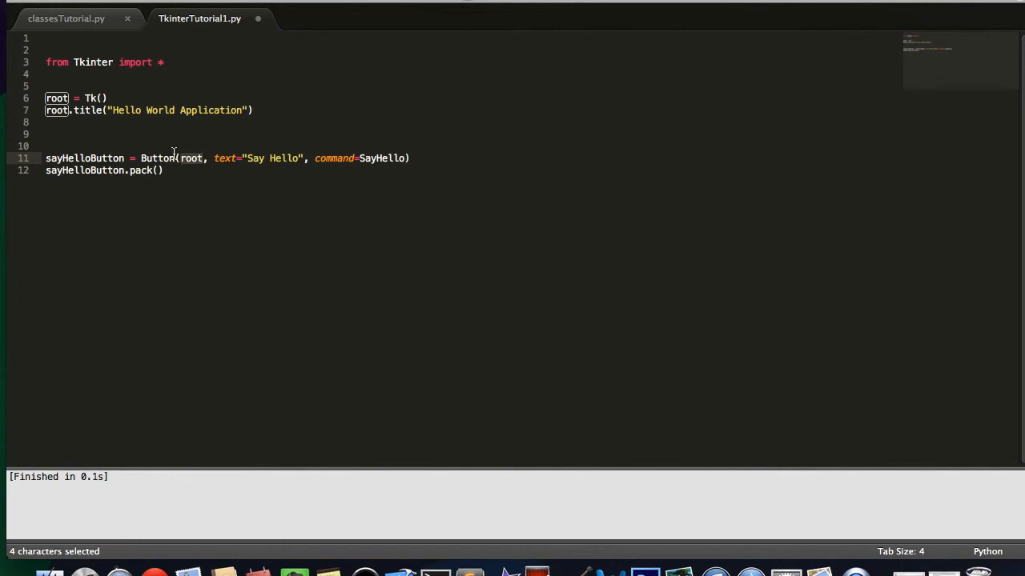
mouse_move(185, 163)
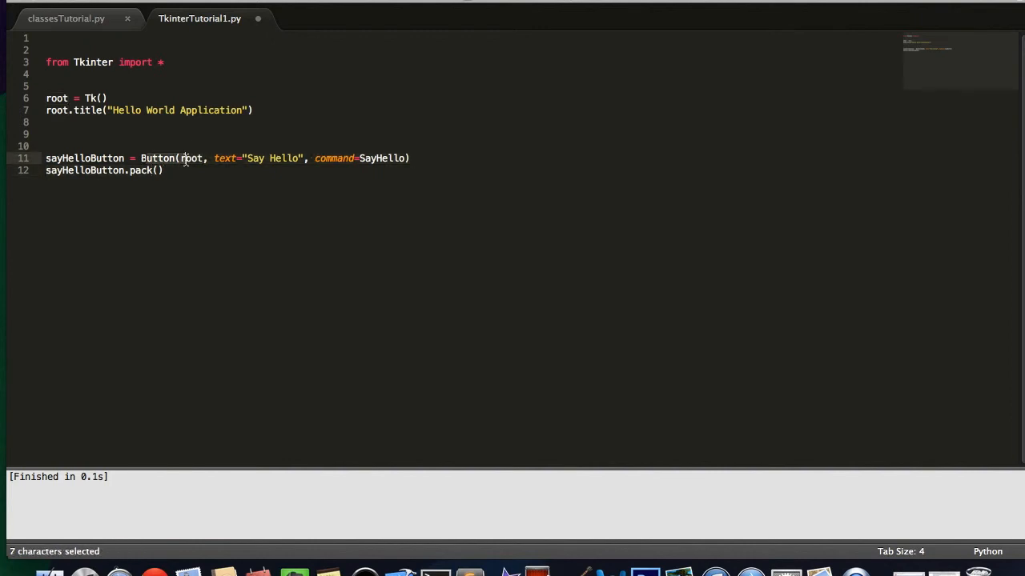
left_click(190, 158)
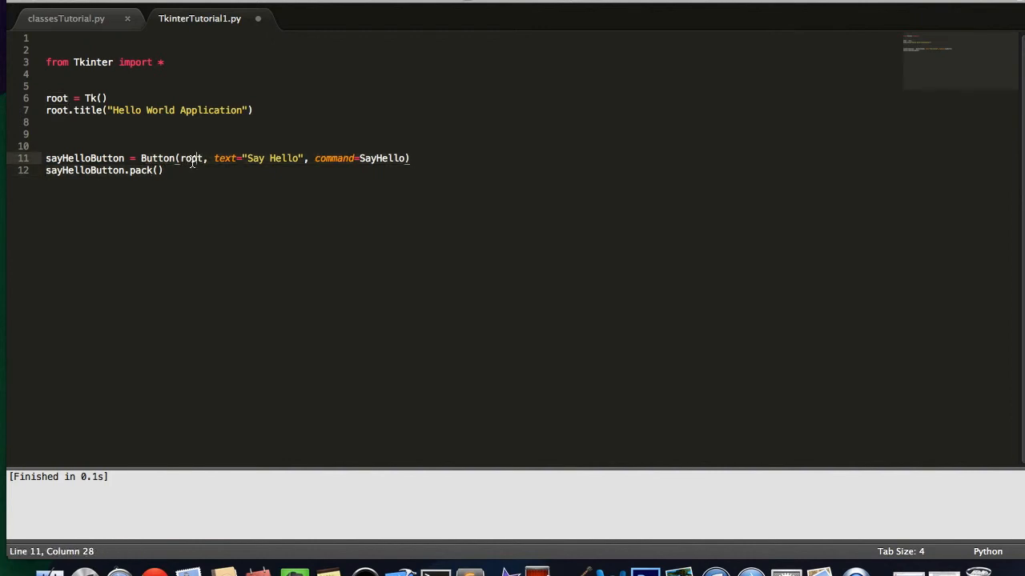
double_click(192, 159)
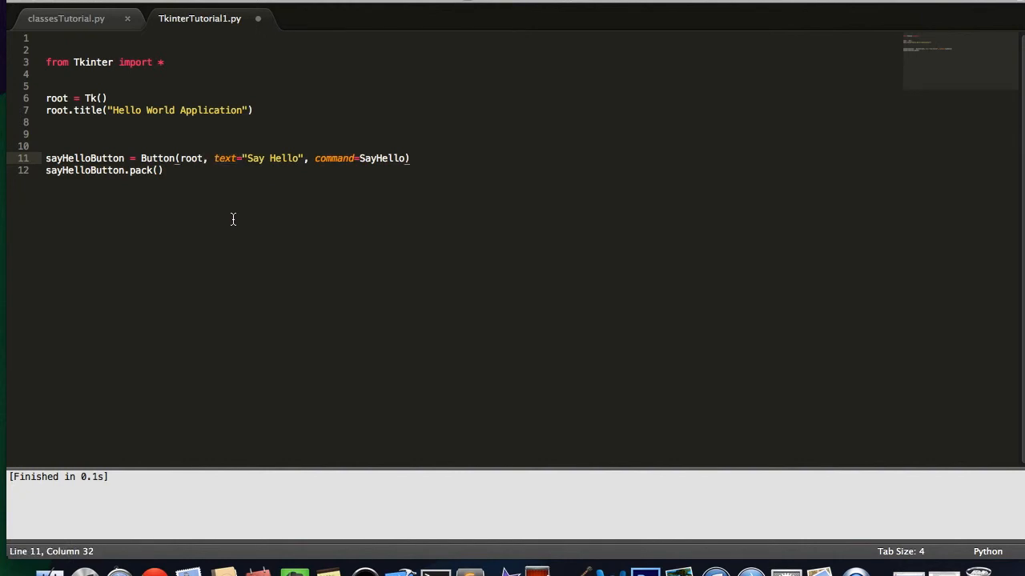
mouse_move(249, 158)
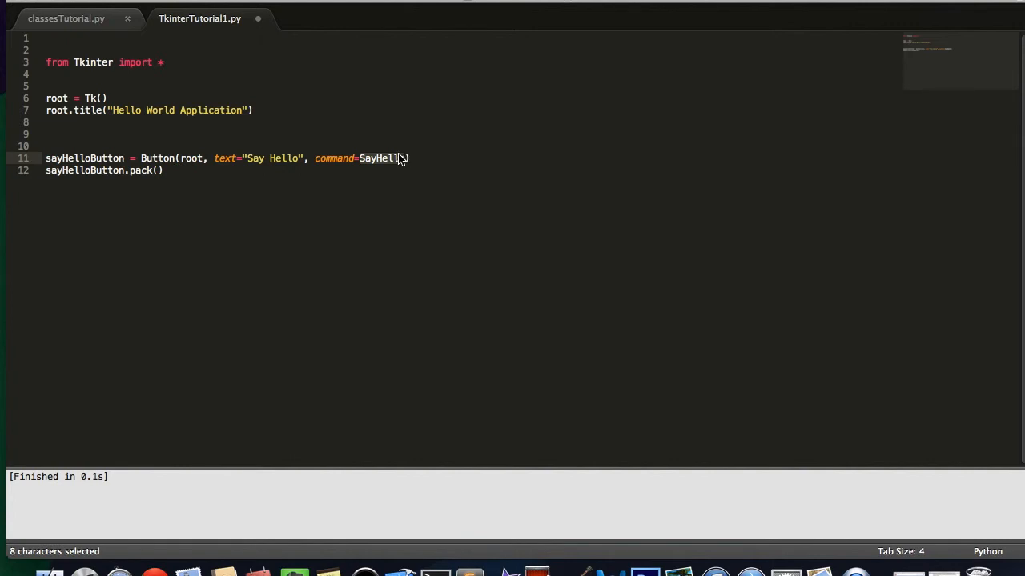
mouse_move(378, 165)
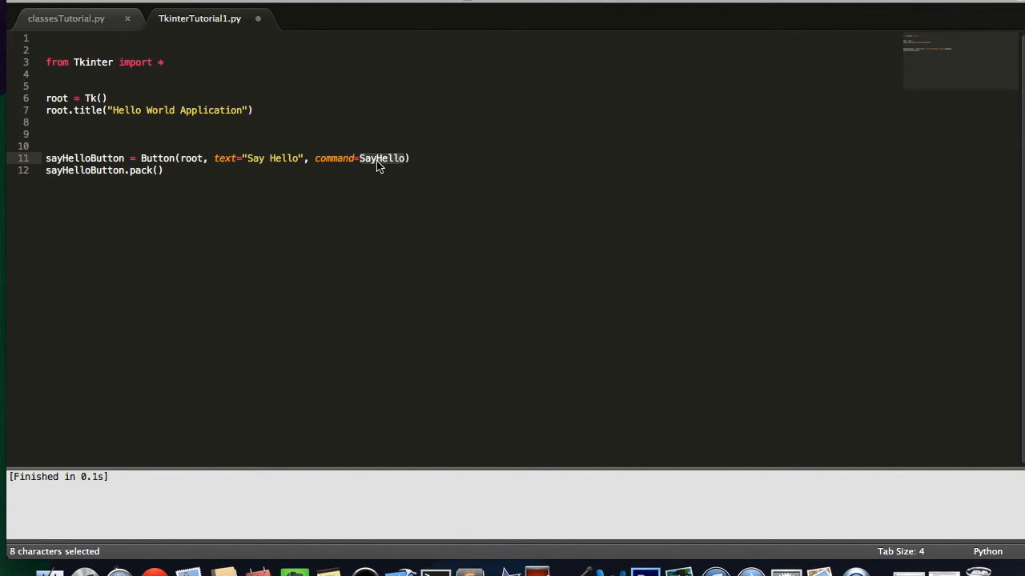
mouse_move(369, 161)
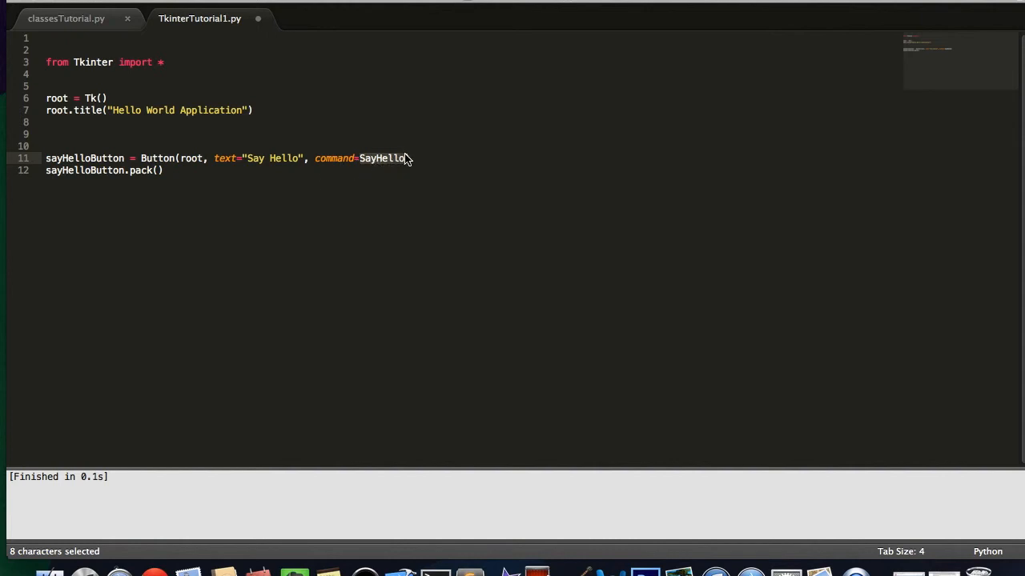
type(")")
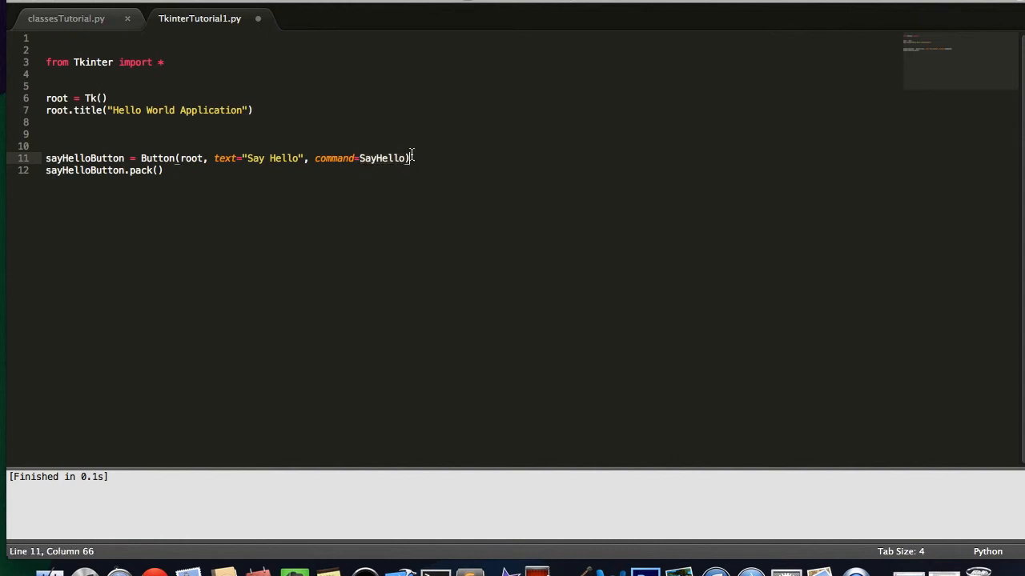
type("()")
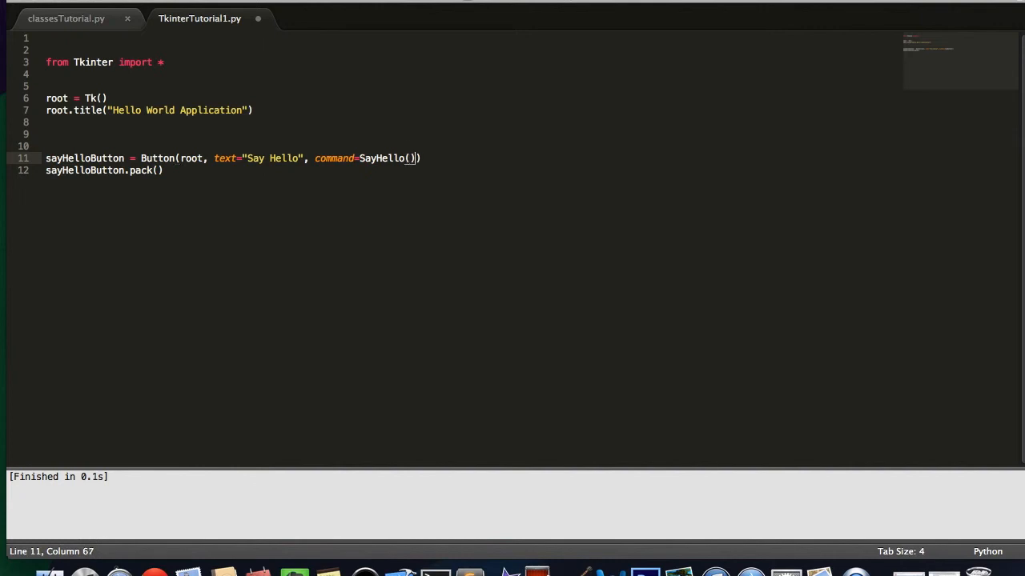
key("Backspace")
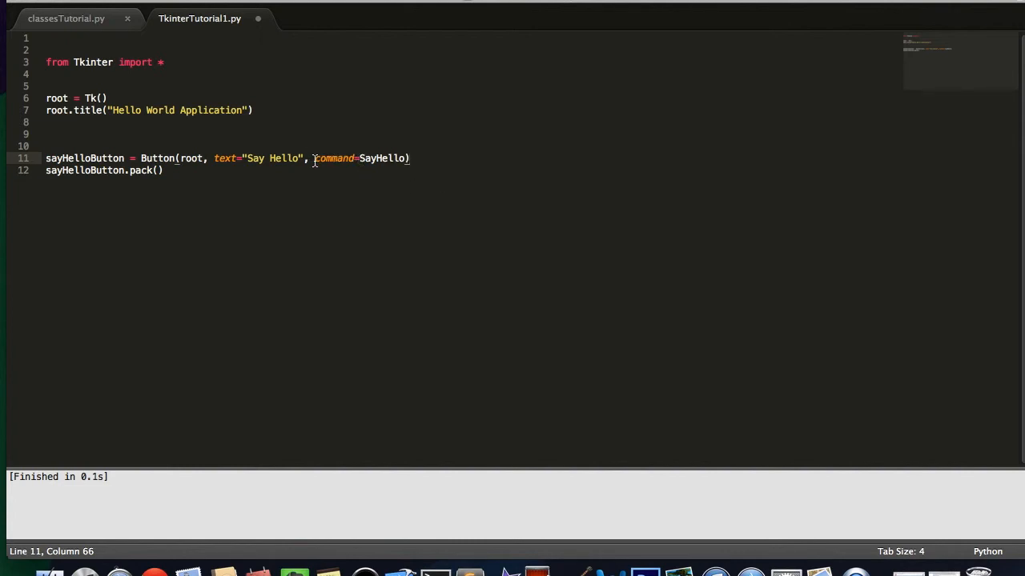
mouse_move(159, 157)
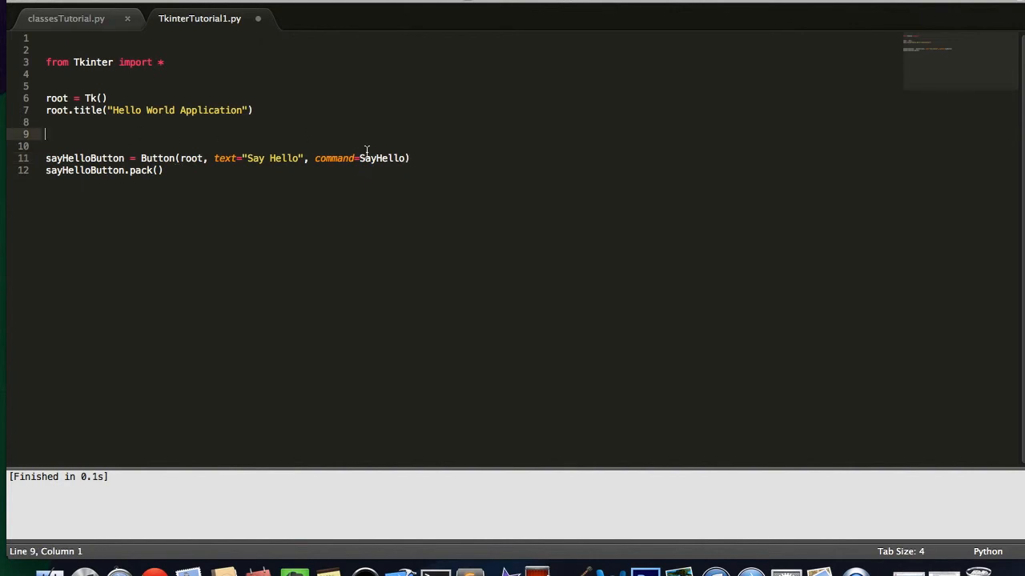
mouse_move(374, 150)
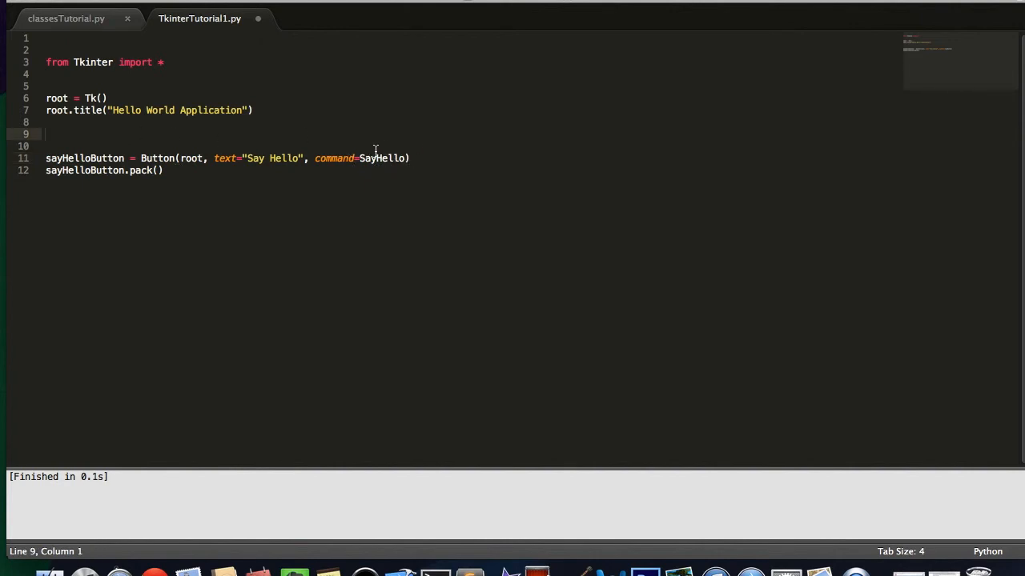
mouse_move(139, 147)
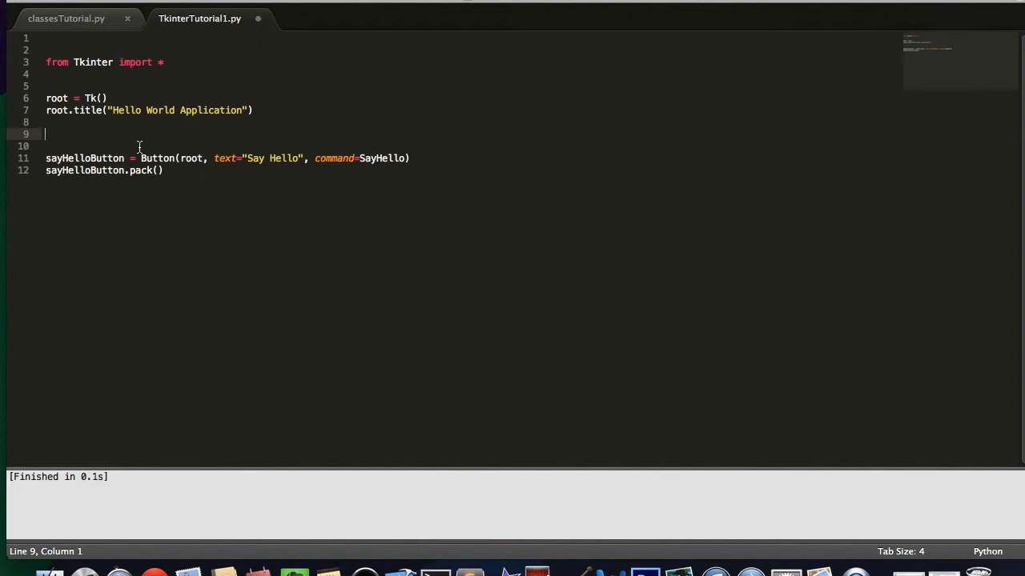
mouse_move(133, 144)
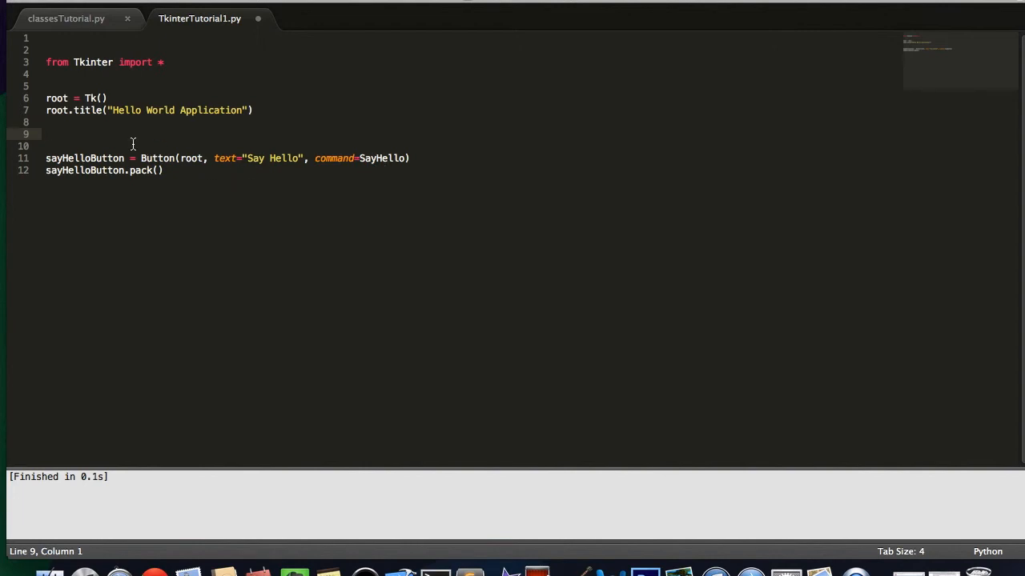
- Write def SayHello(): with an indented print("Hello World!") body
type("def")
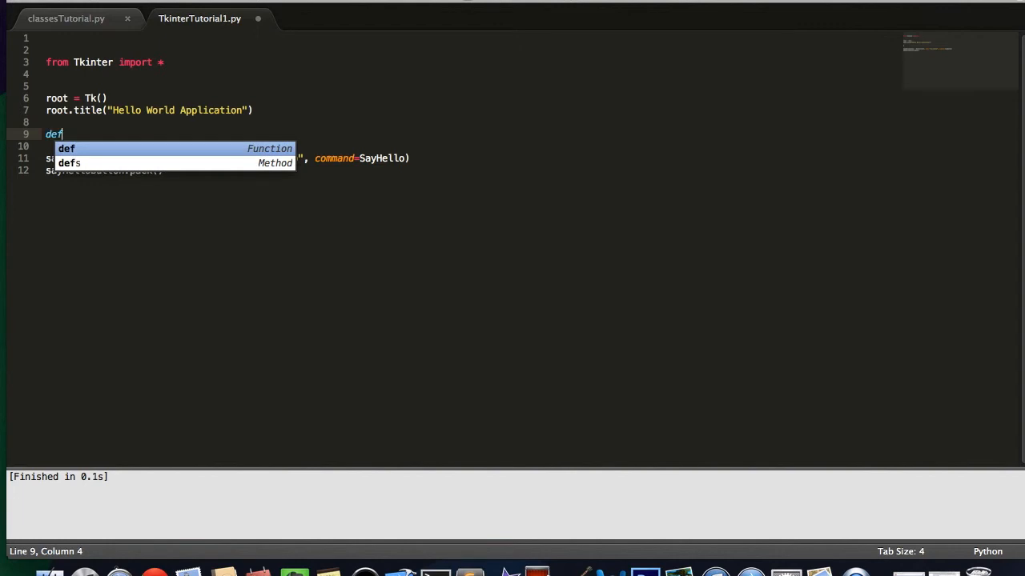
key("space")
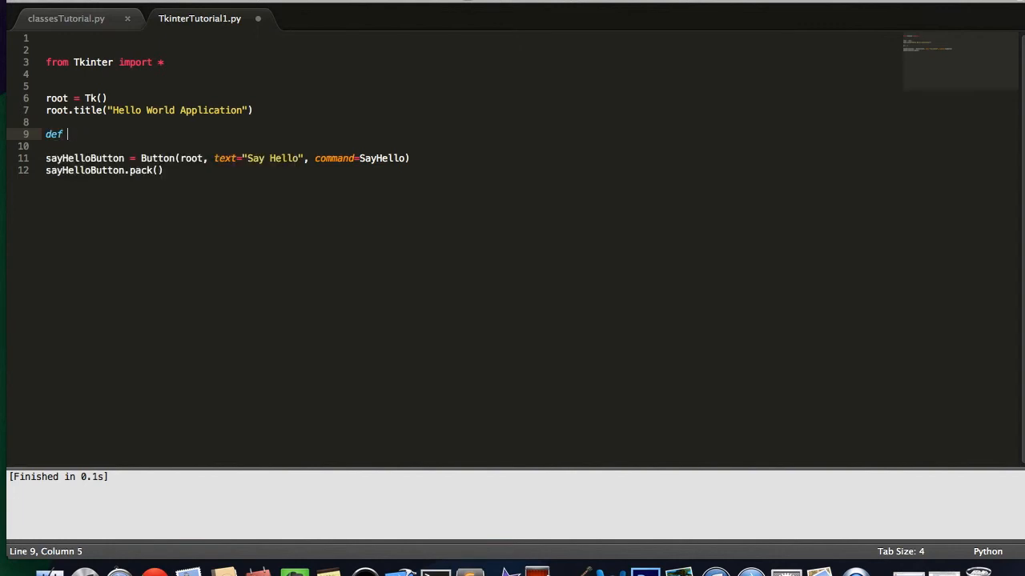
type("SayHello():")
left_click(262, 146)
type("print(\"")
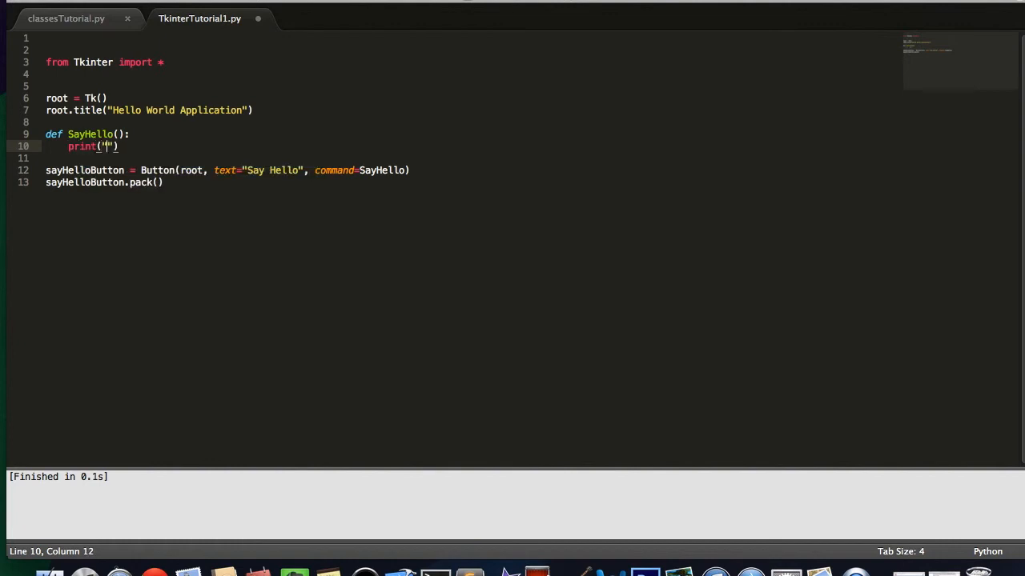
type("Hello World!")
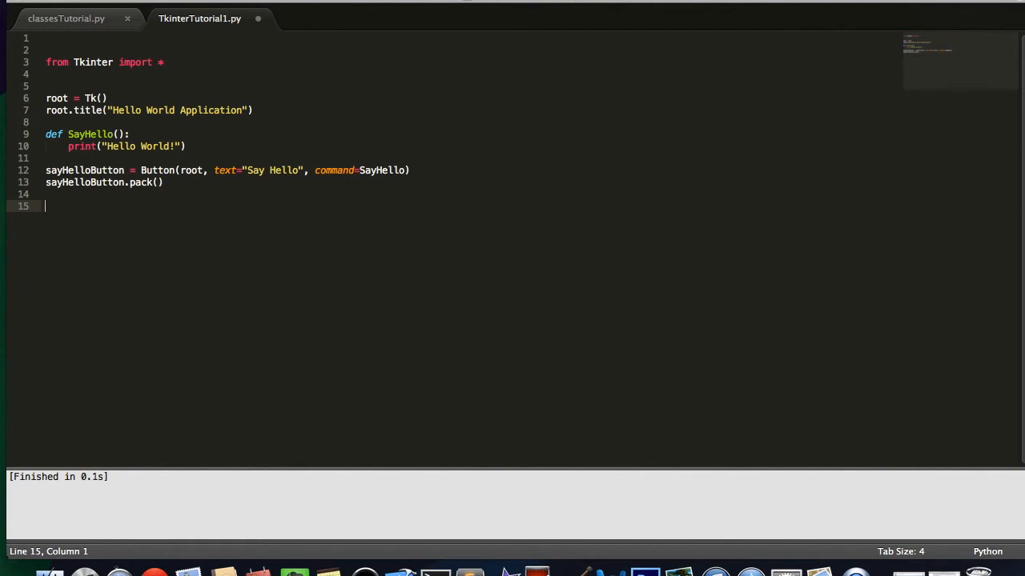
- End the script with root.mainloop() on line 15
type("root.main")
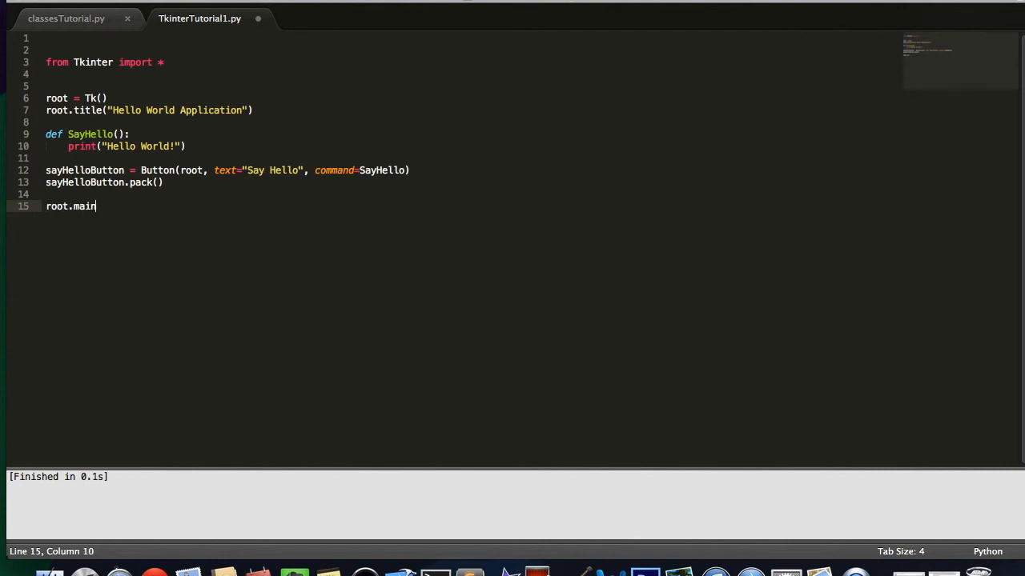
type("loop()")
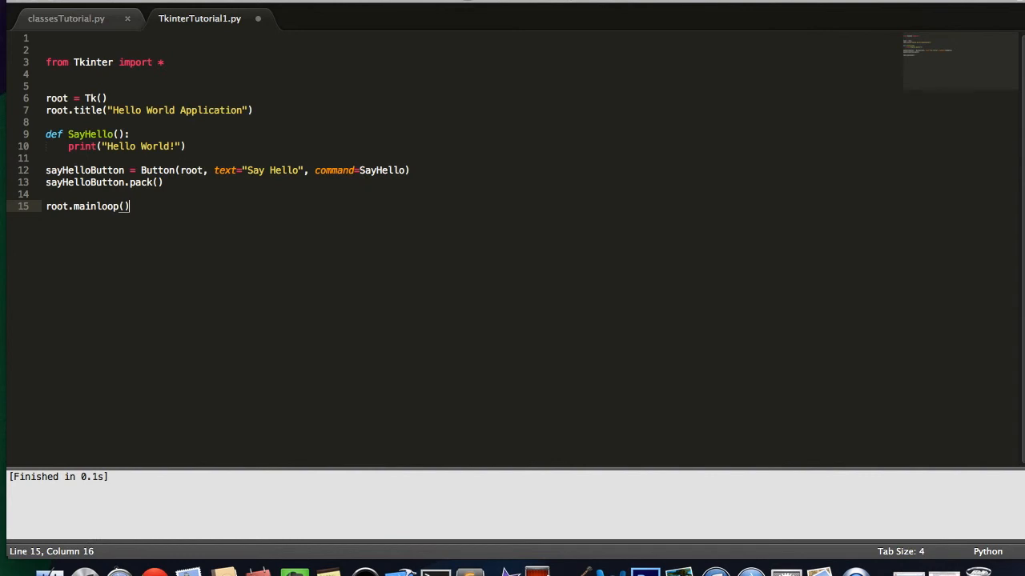
mouse_move(99, 196)
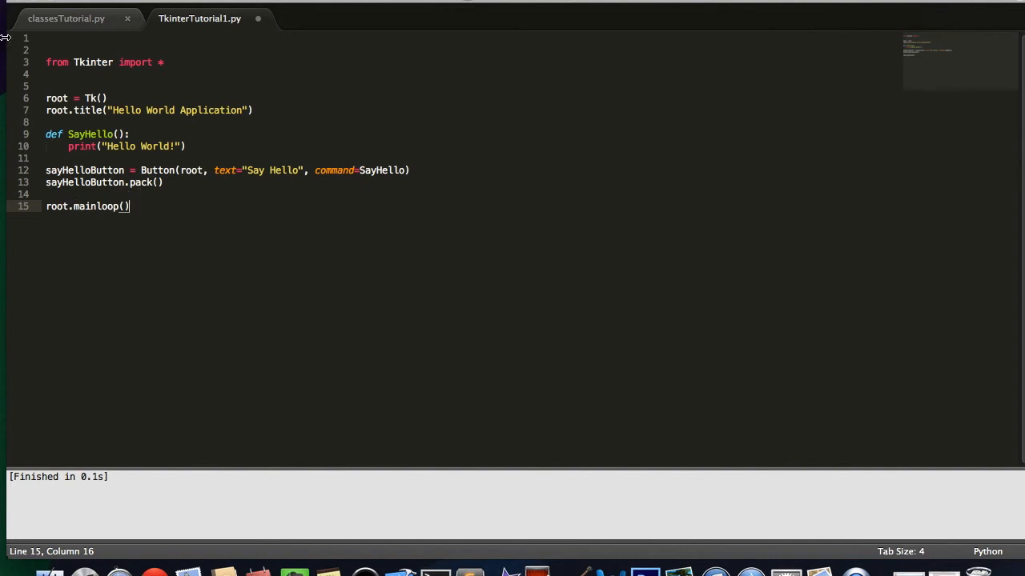
mouse_move(147, 128)
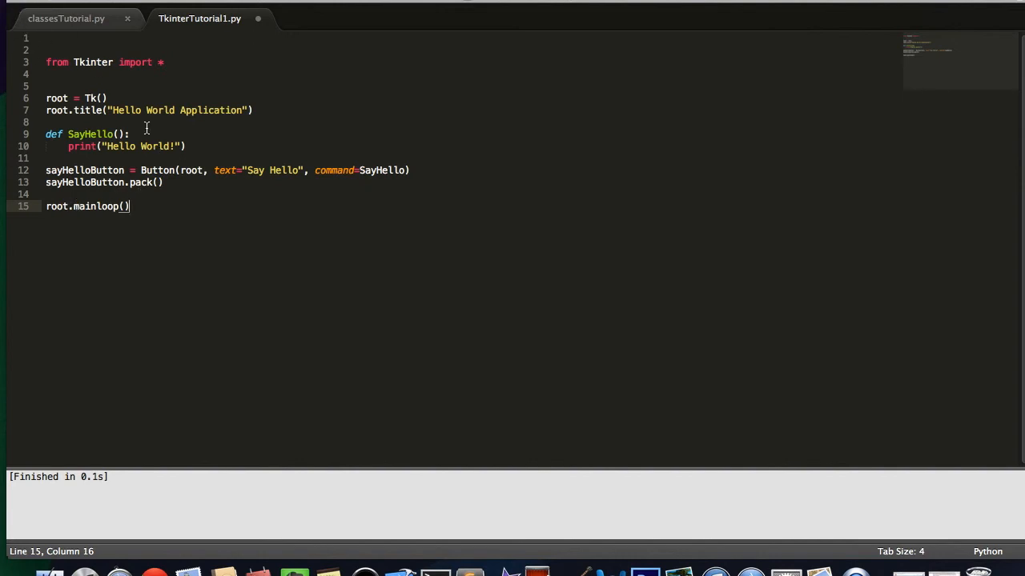
mouse_move(102, 285)
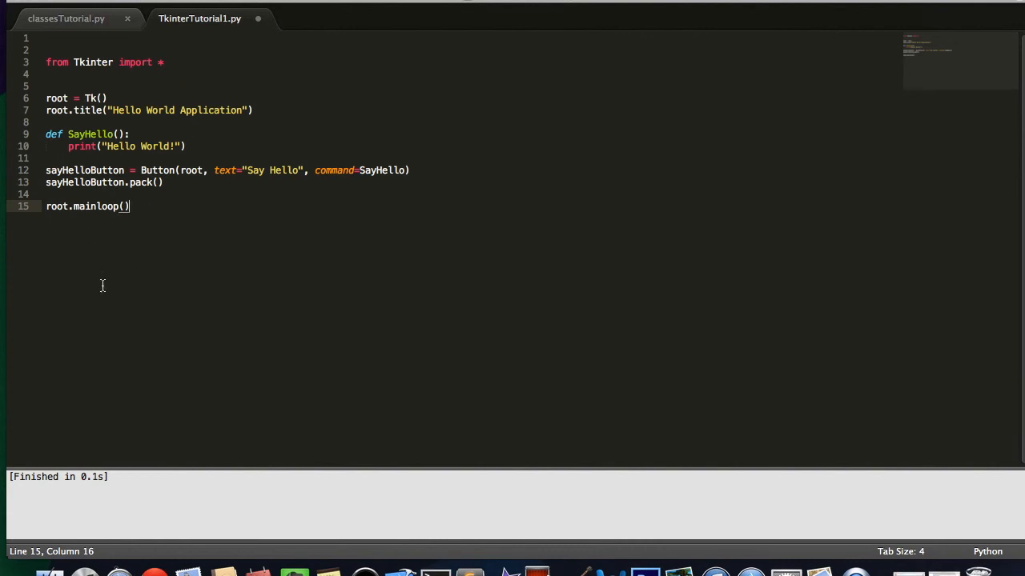
mouse_move(35, 311)
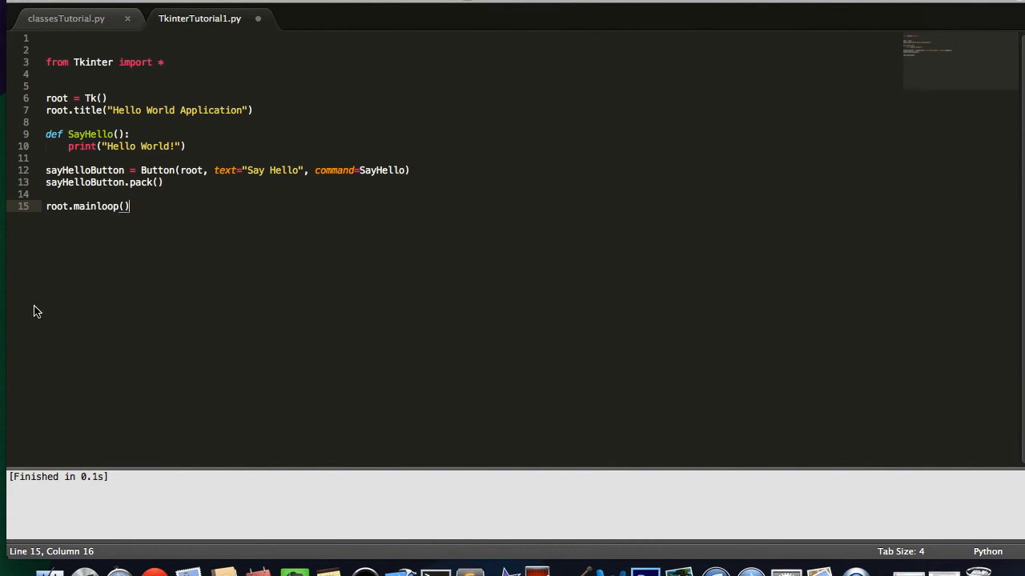
mouse_move(145, 207)
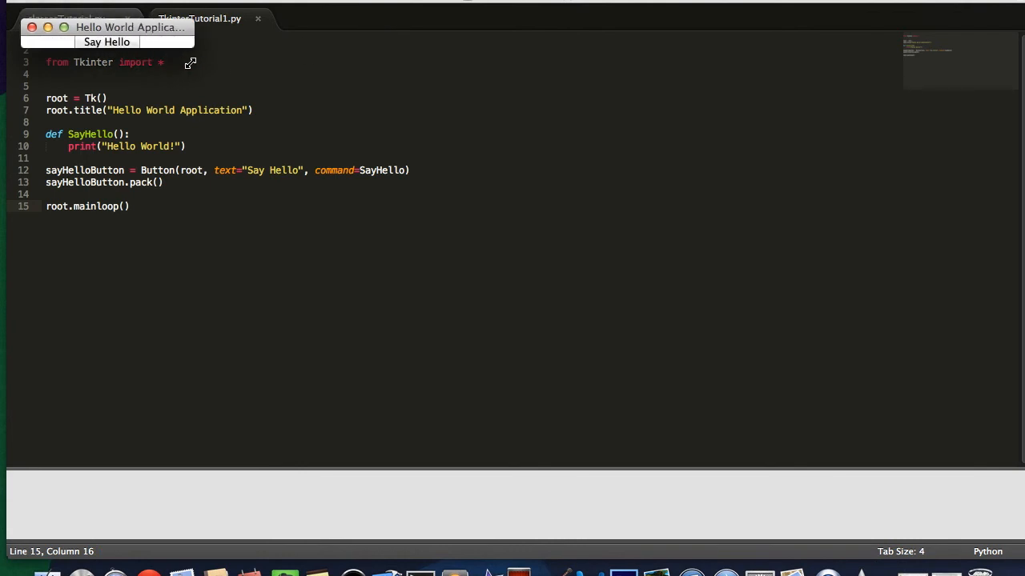
- Center the running Hello World Application window and enlarge the output panel
left_click_drag(193, 62, 413, 122)
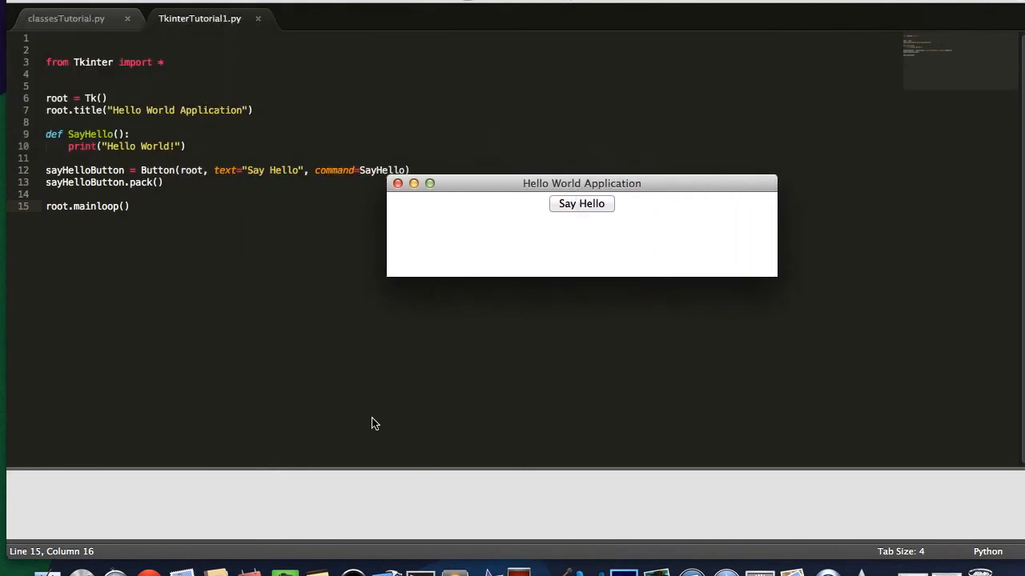
mouse_move(362, 470)
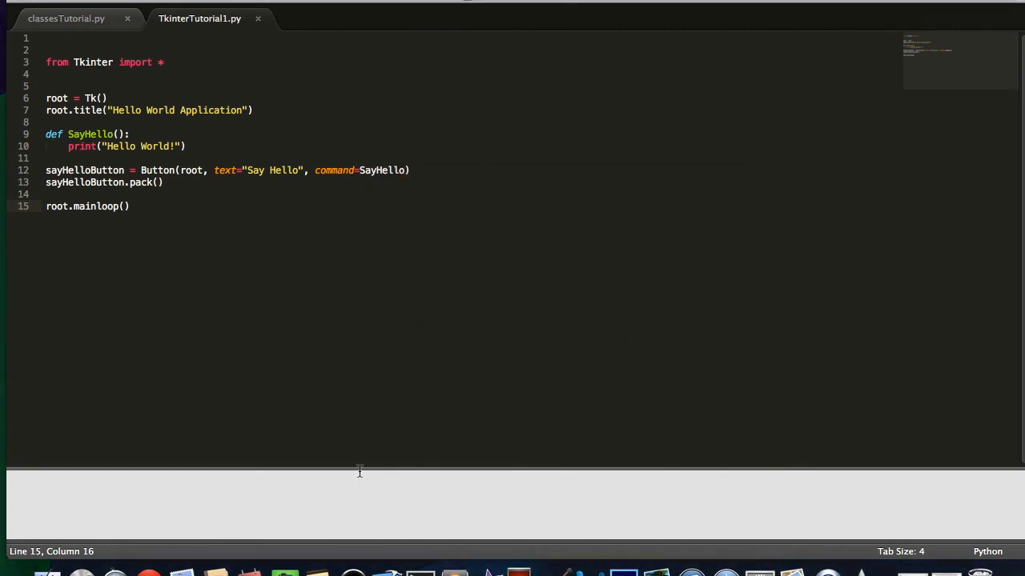
left_click_drag(358, 472, 406, 295)
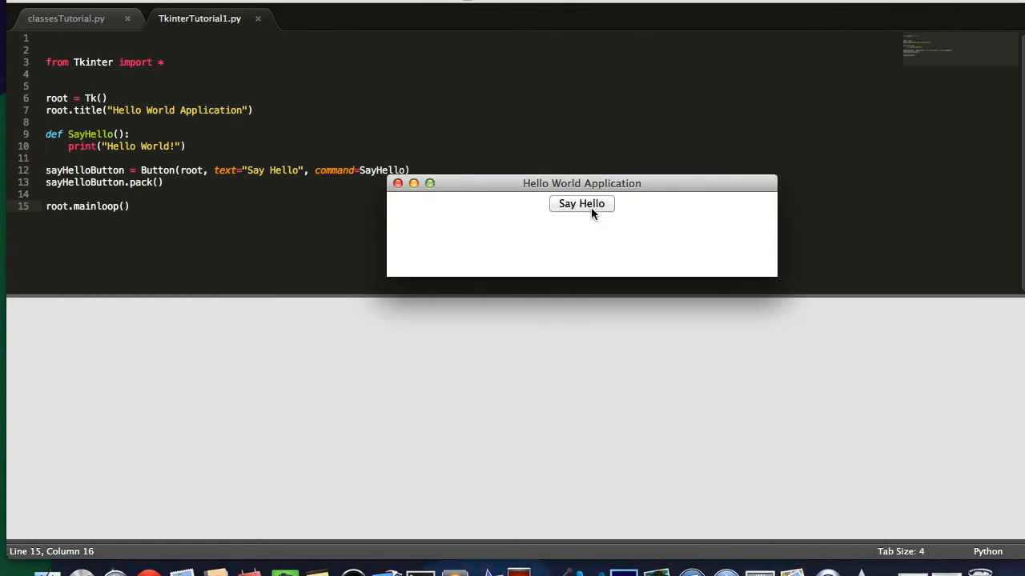
- Click Say Hello repeatedly to print many Hello World! lines, then move the app window aside
left_click(581, 203)
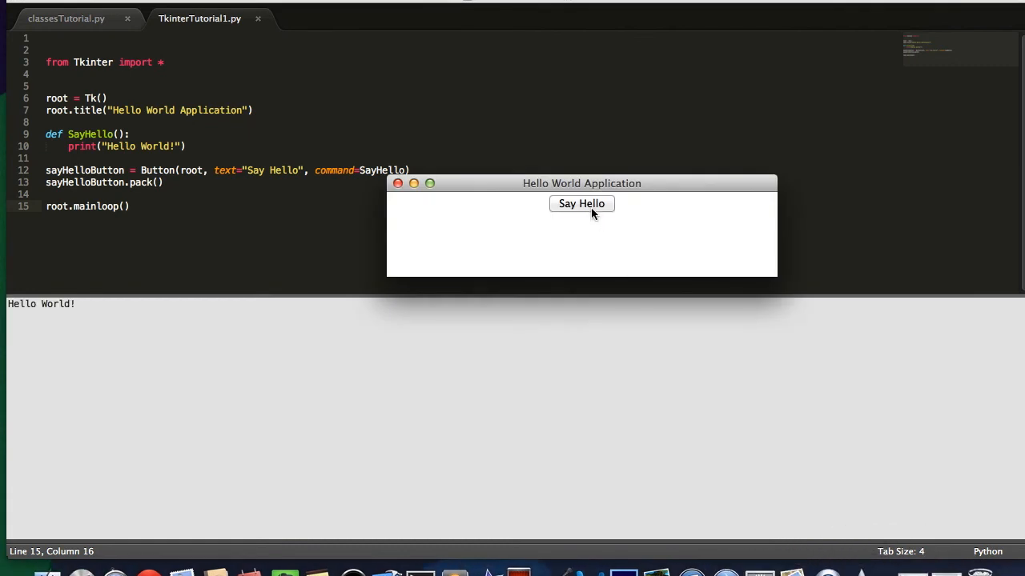
left_click(581, 204)
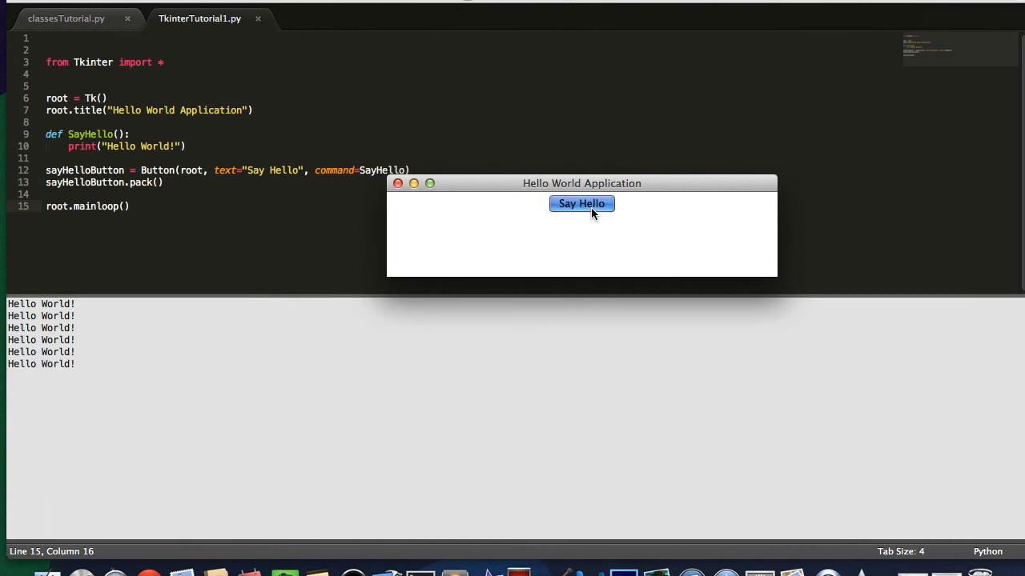
left_click(581, 203)
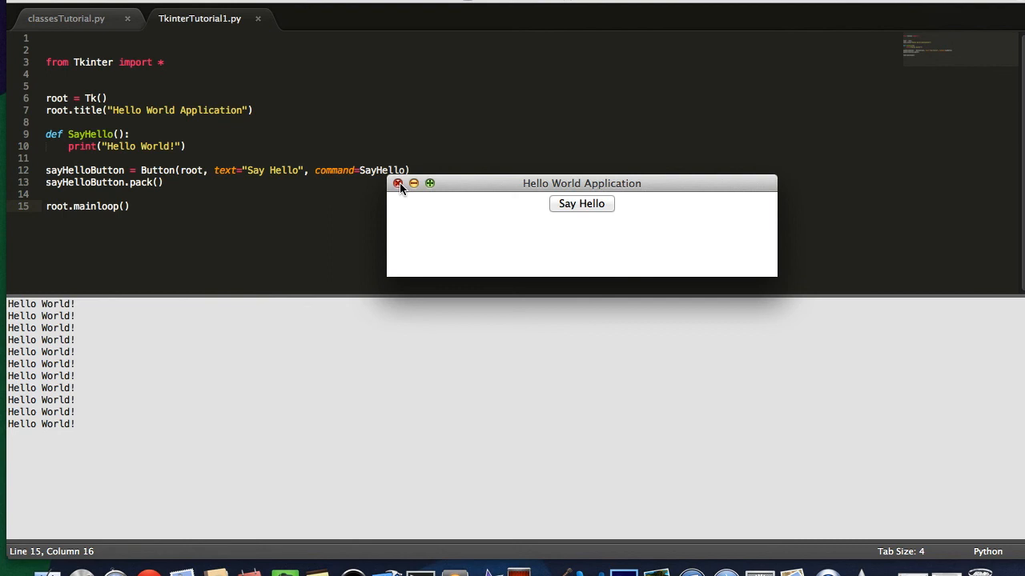
mouse_move(484, 183)
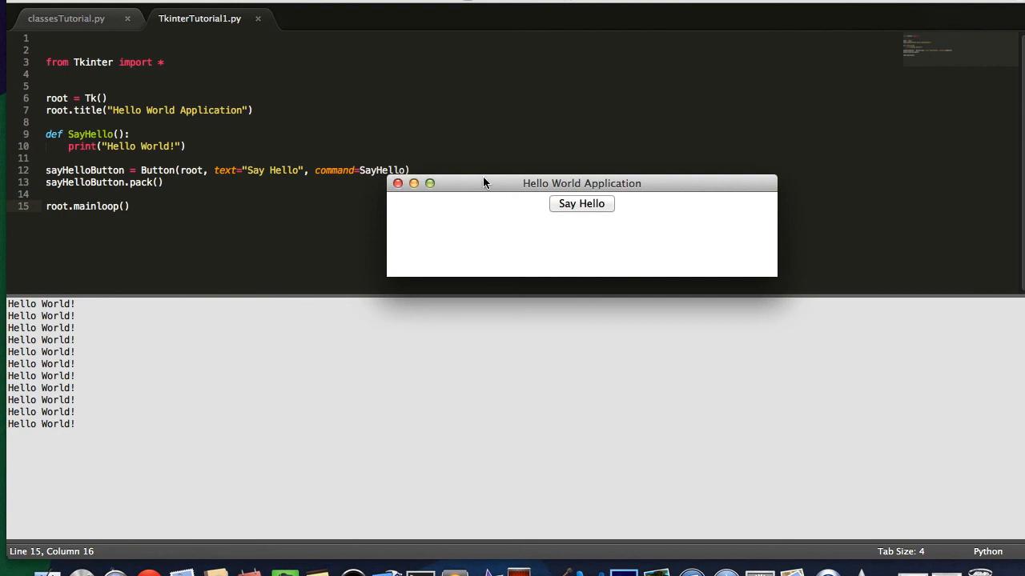
left_click_drag(483, 182, 423, 168)
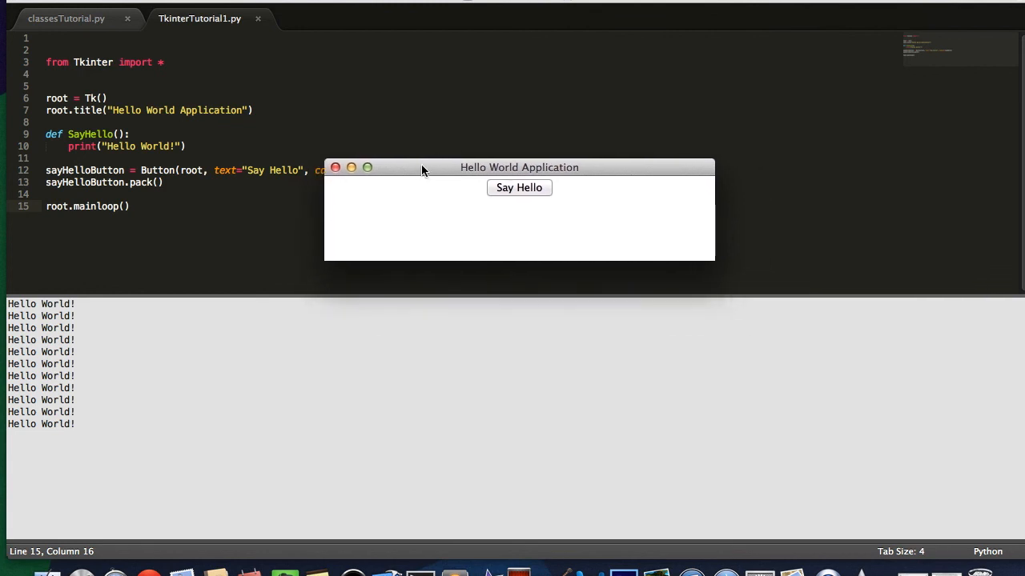
left_click_drag(519, 168, 471, 161)
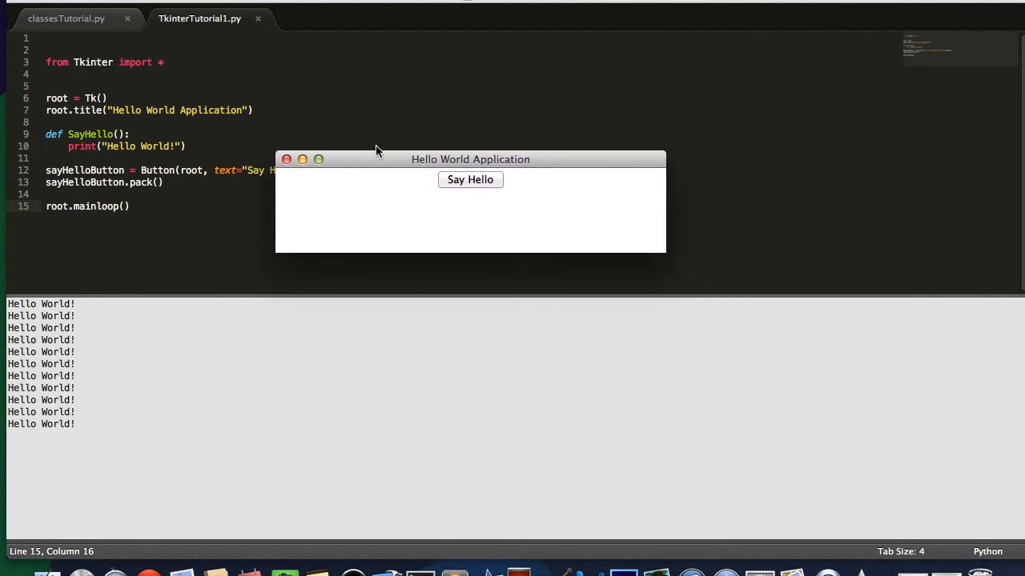